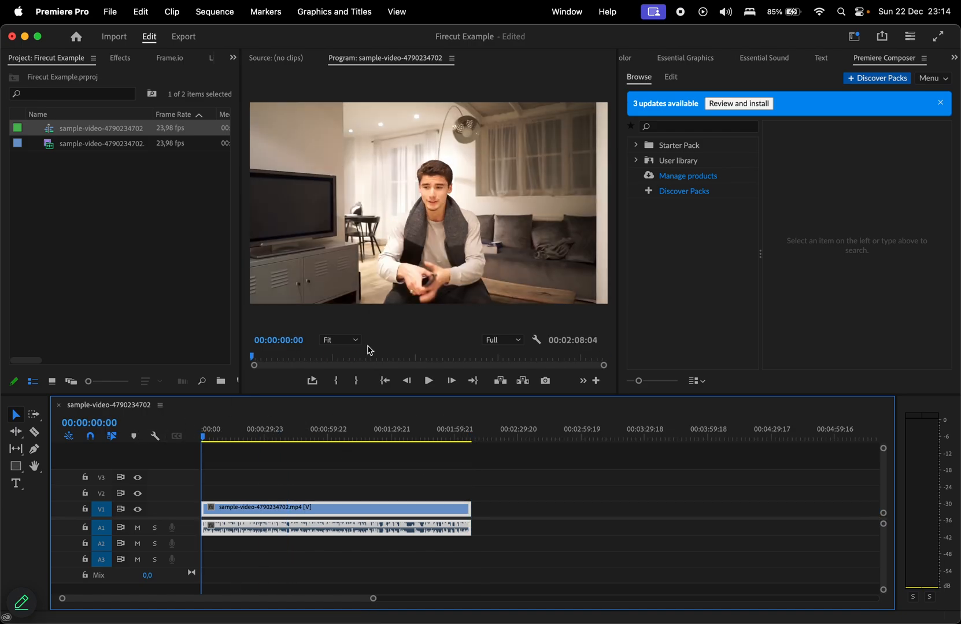
mouse_move(856, 64)
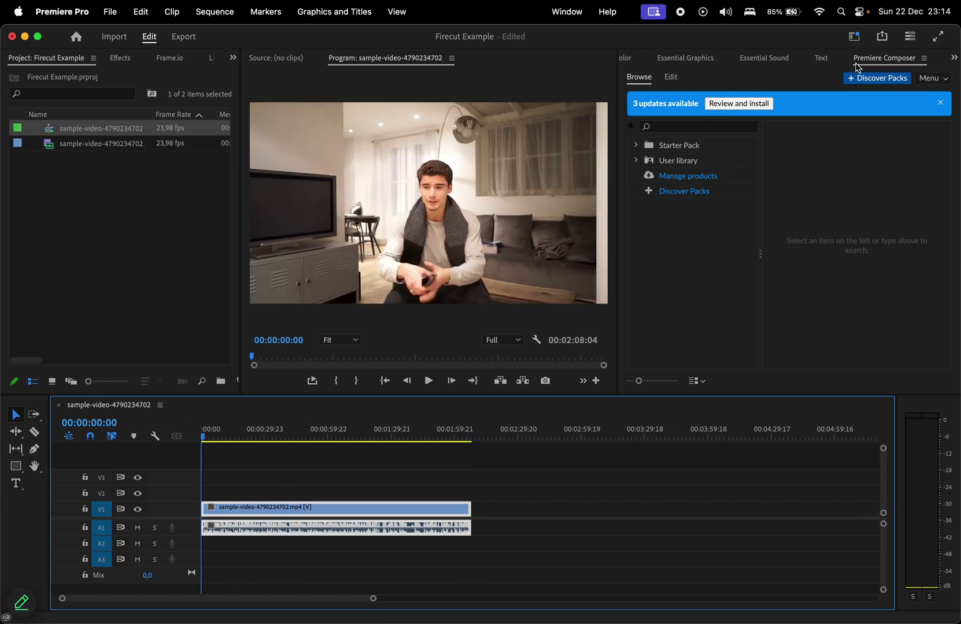
- Show the Essential Graphics panel instead of Premiere Composer, then bring up the FireCut web page
click(684, 57)
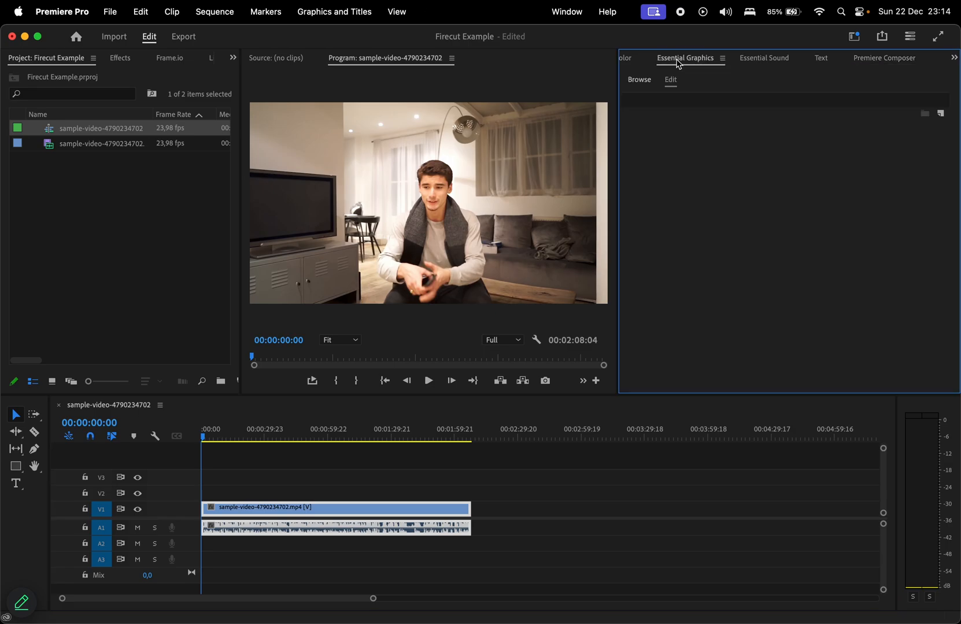
click(566, 12)
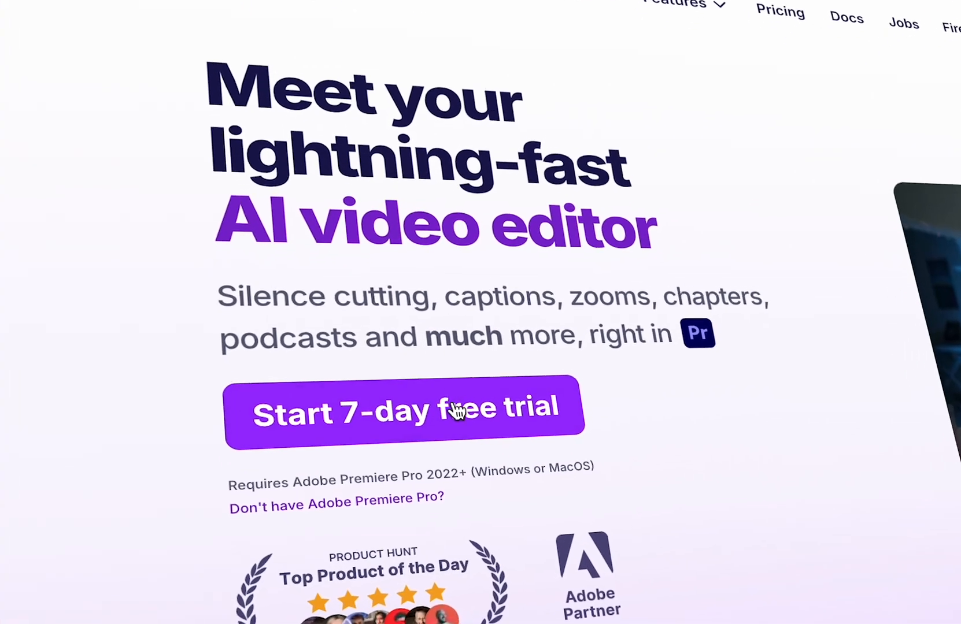
- Start the 7-day free trial sign-up from the FireCut homepage
click(406, 413)
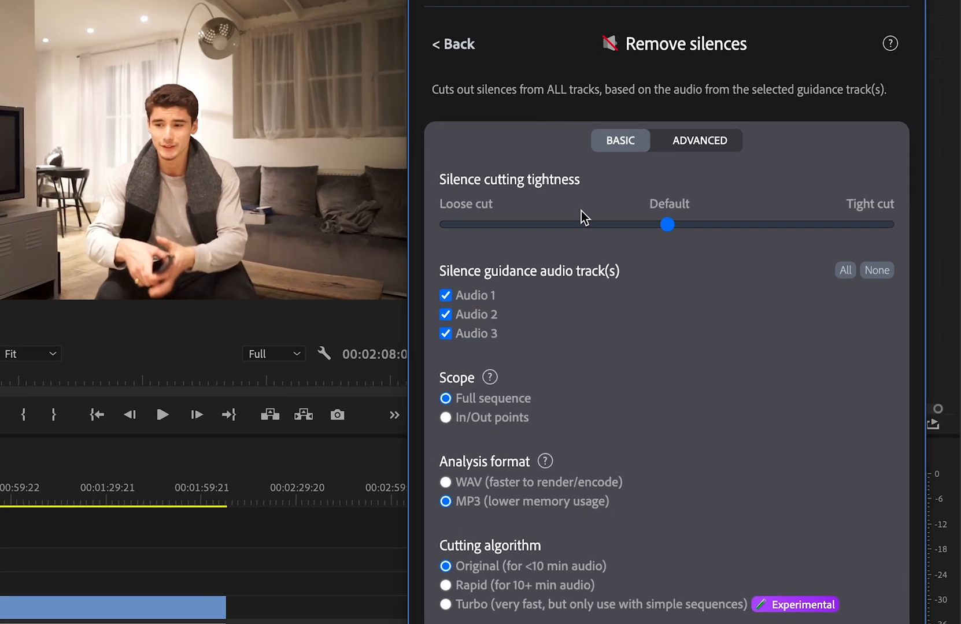
mouse_move(455, 302)
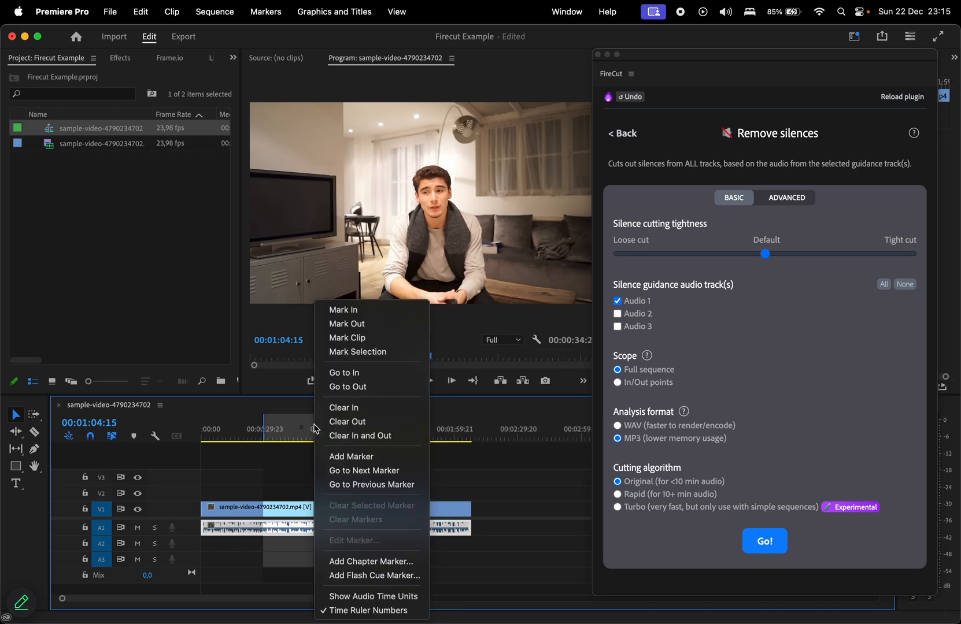
- Run Remove silences on the full sequence using Audio 1, cutting 7 silences (5.8 s)
click(764, 541)
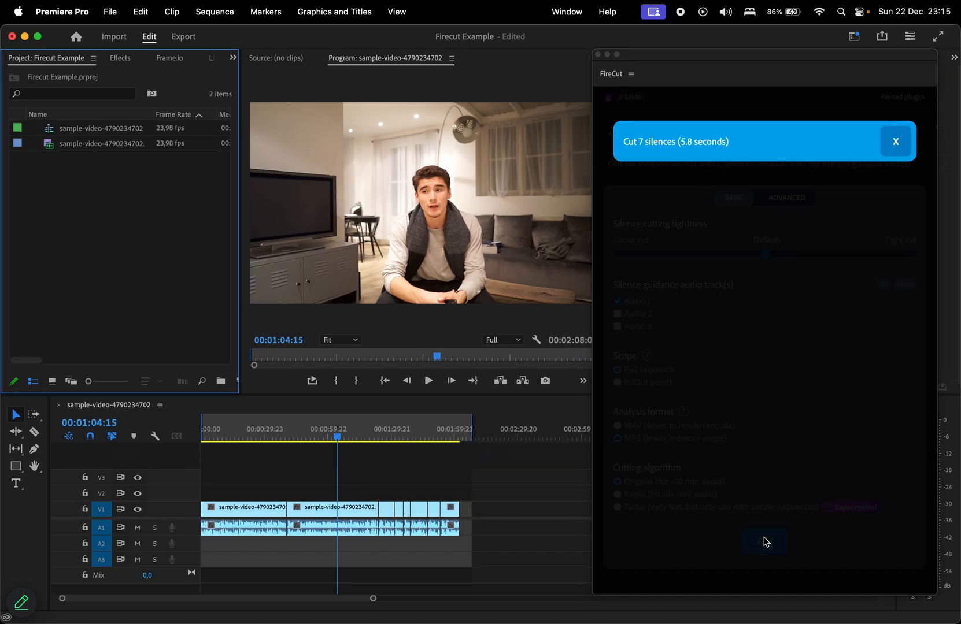
- Dismiss the 'Cut 7 silences' notice and play the trimmed sequence from about 1:48
click(895, 141)
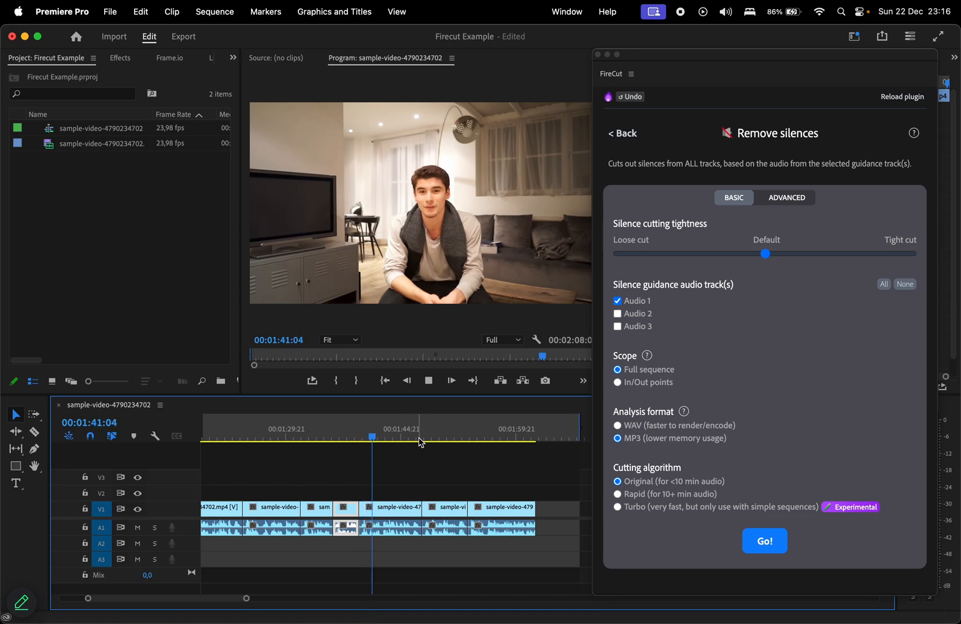
click(427, 436)
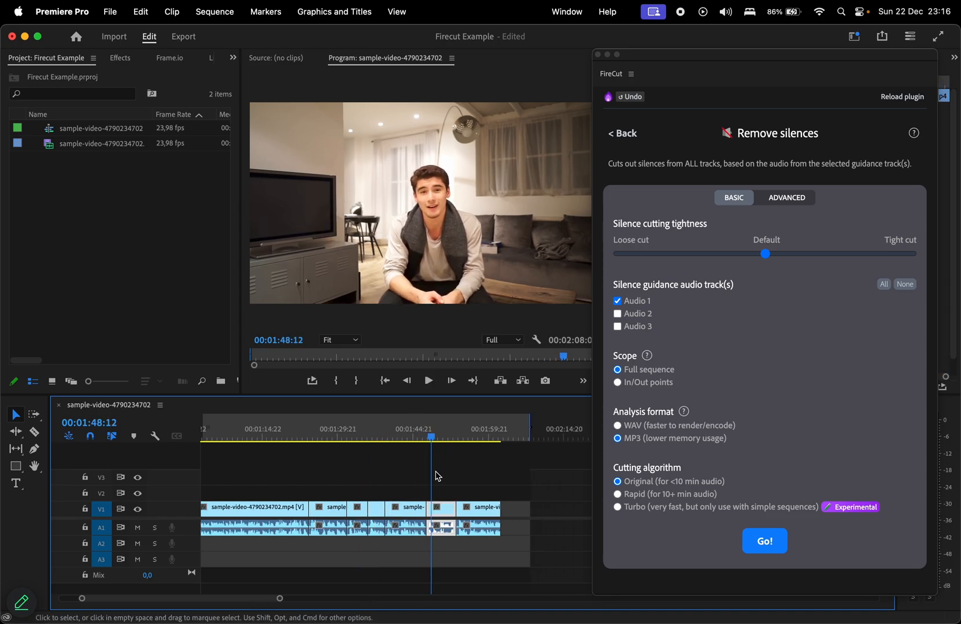
- Open FireCut's Remove filler words tool and analyze Audio 1 for fillers
click(622, 133)
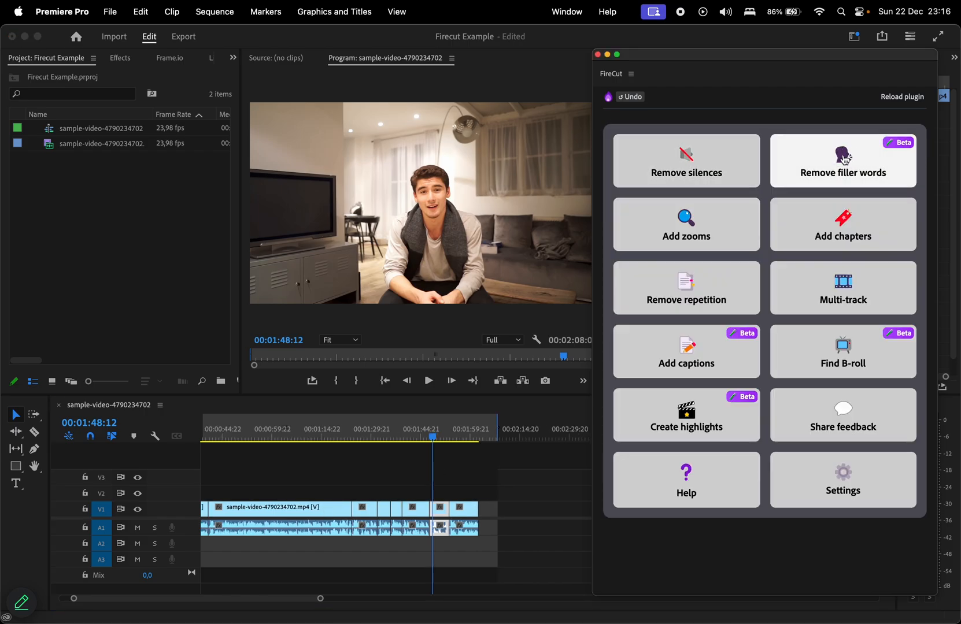
click(843, 161)
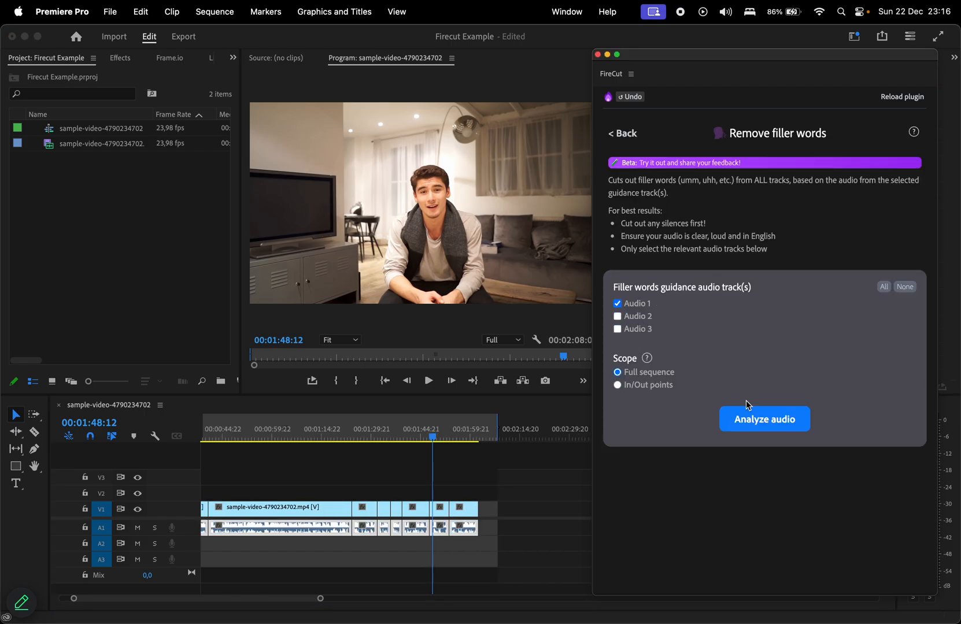
click(764, 419)
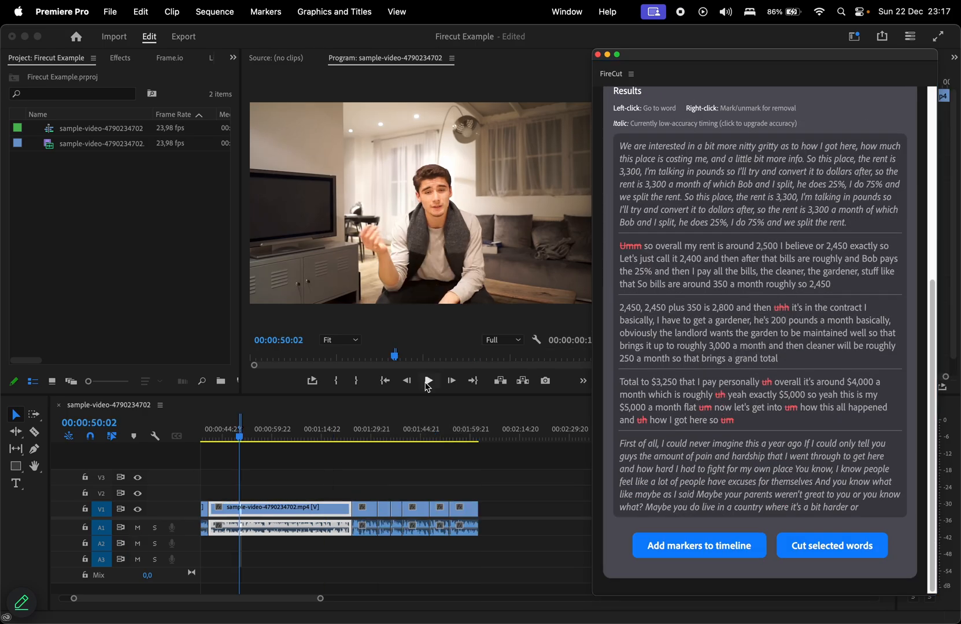
- Preview the sequence and cut the 7 detected filler words
click(428, 380)
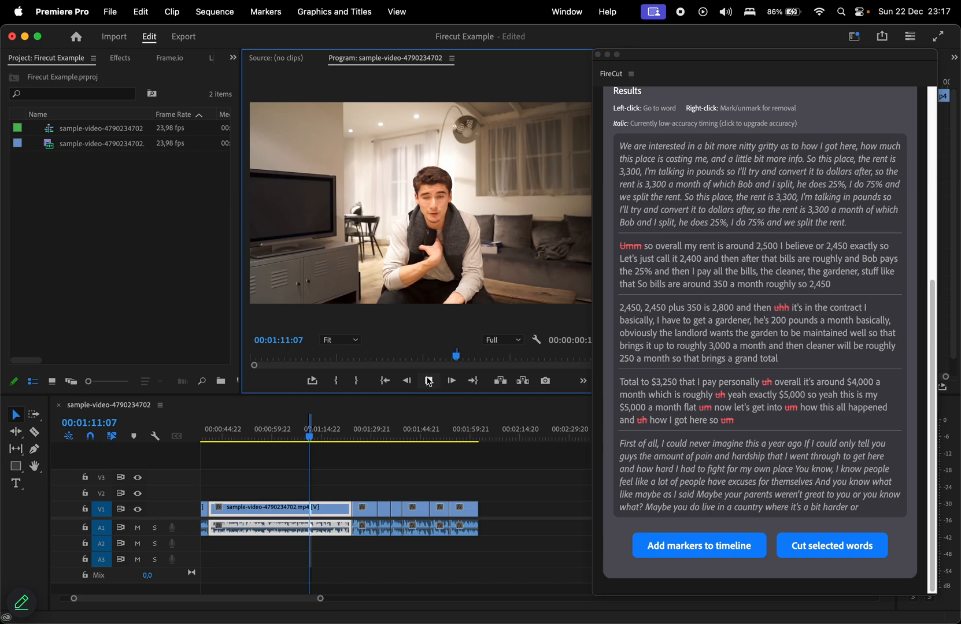
click(428, 381)
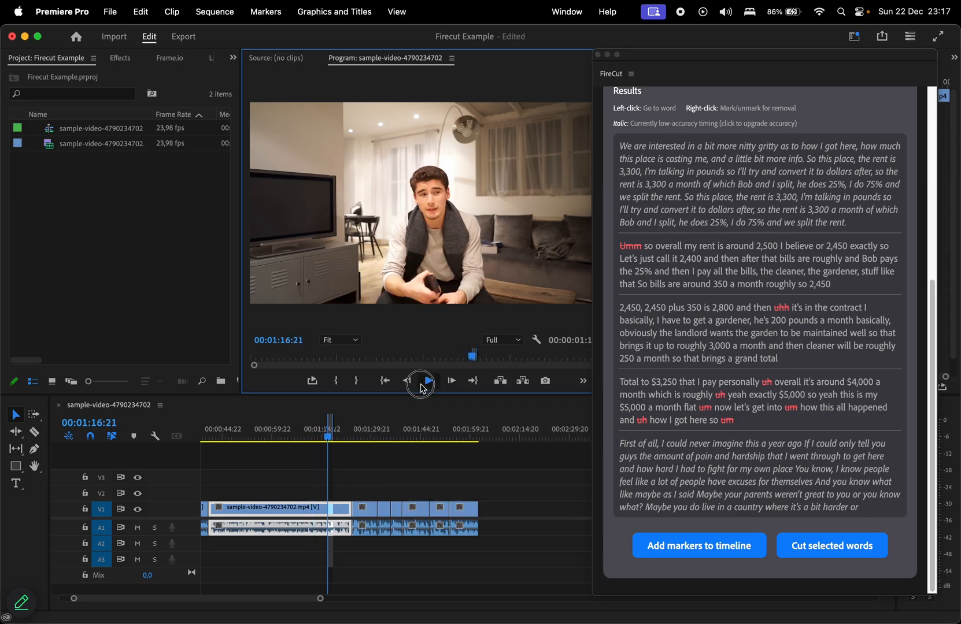
click(428, 381)
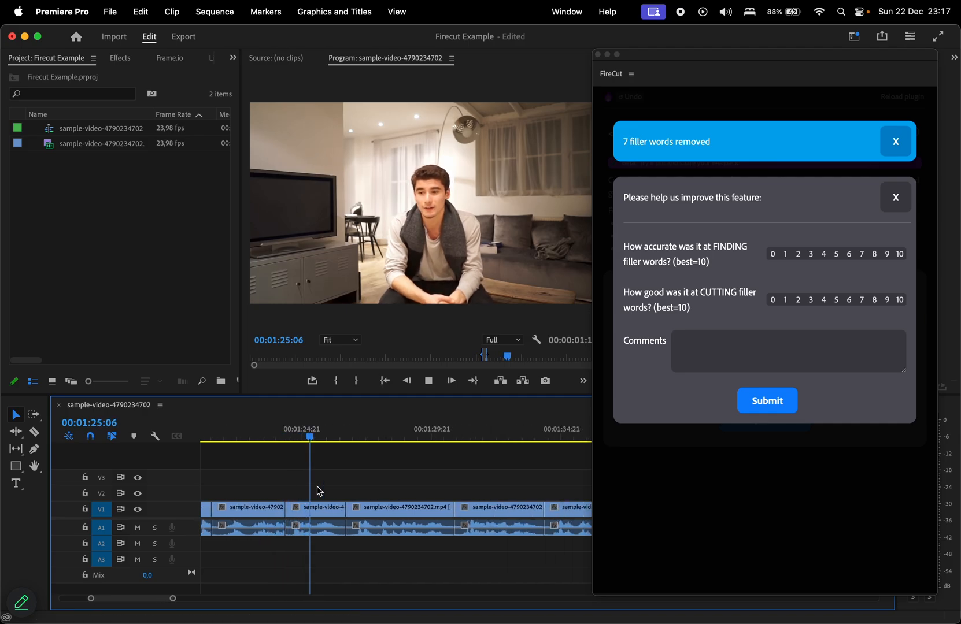
click(894, 197)
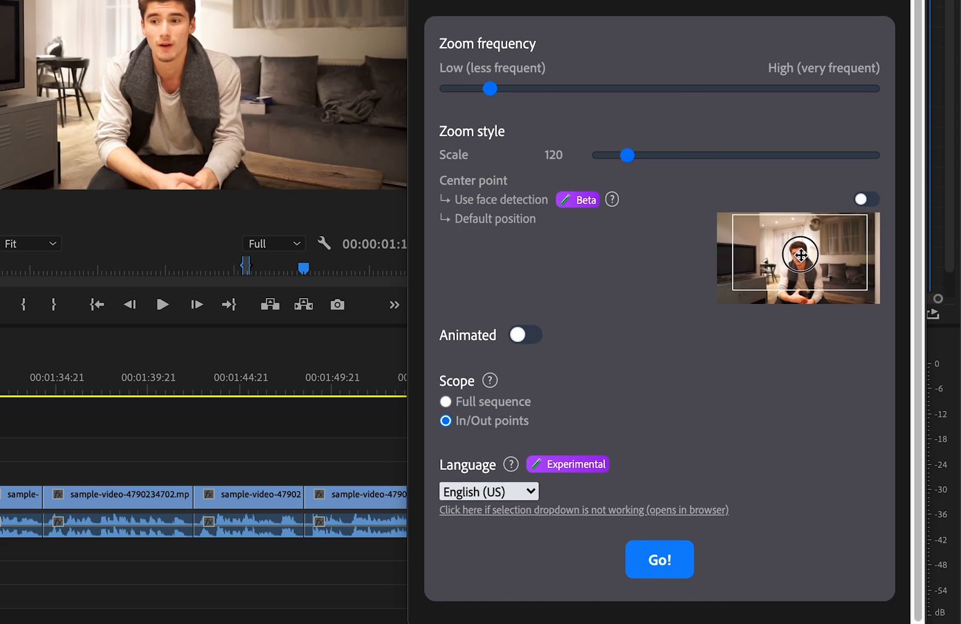
- Frame zooms on the speaker's face, enable Animated with smooth easing, and apply to the full sequence
drag(799, 254, 800, 273)
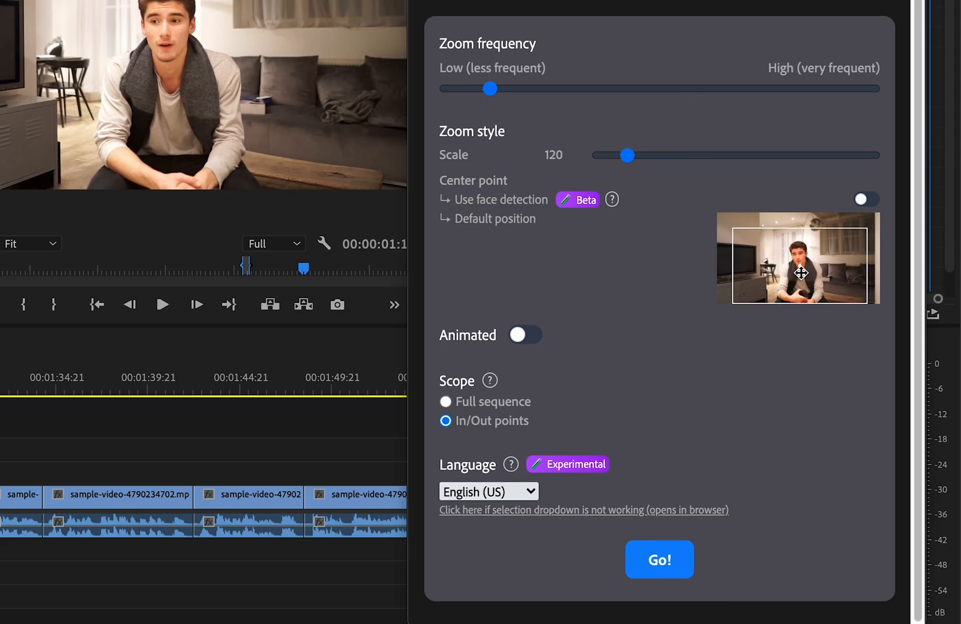
click(525, 334)
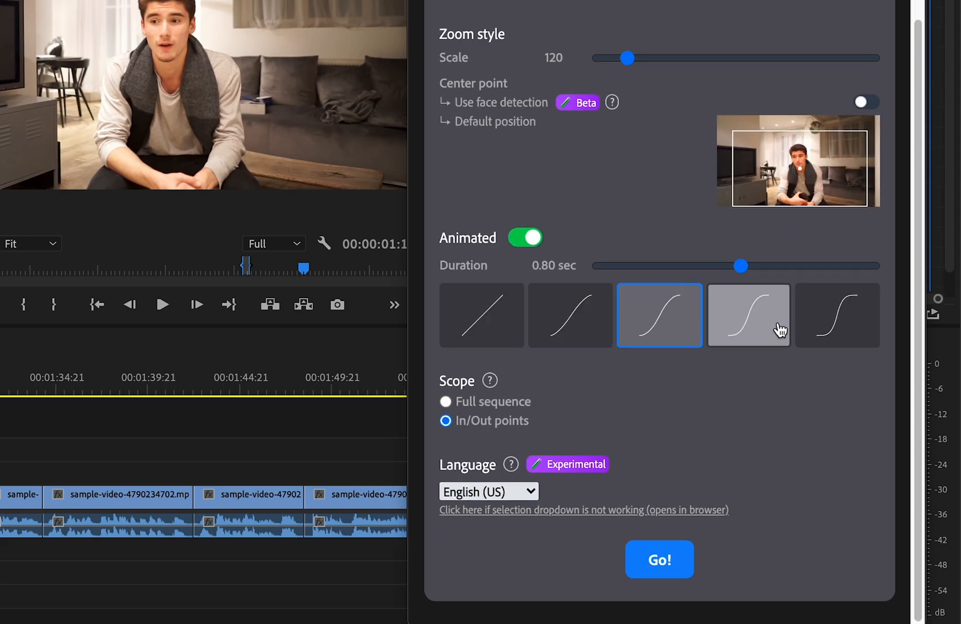
click(748, 316)
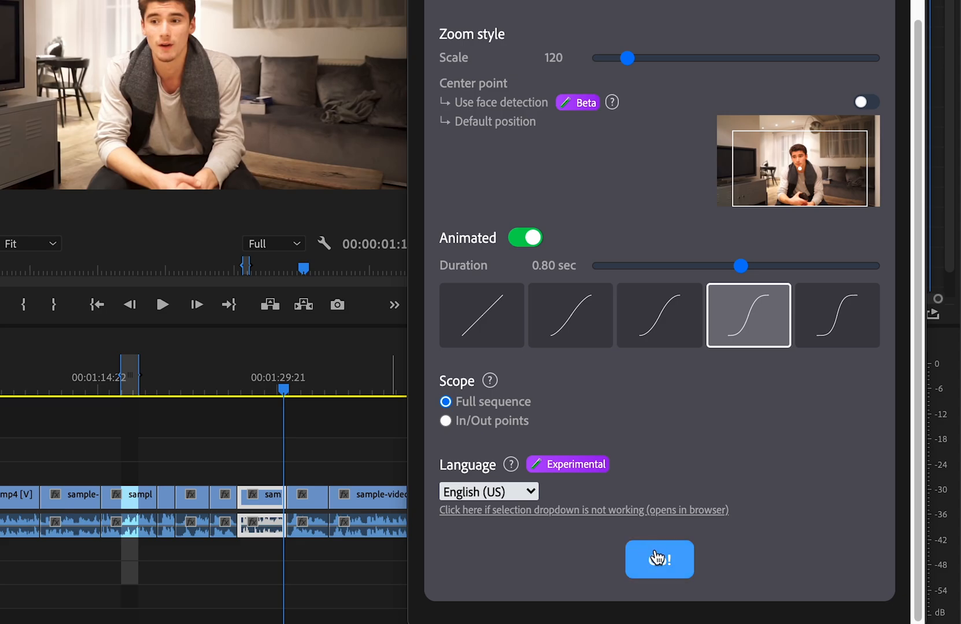
click(659, 559)
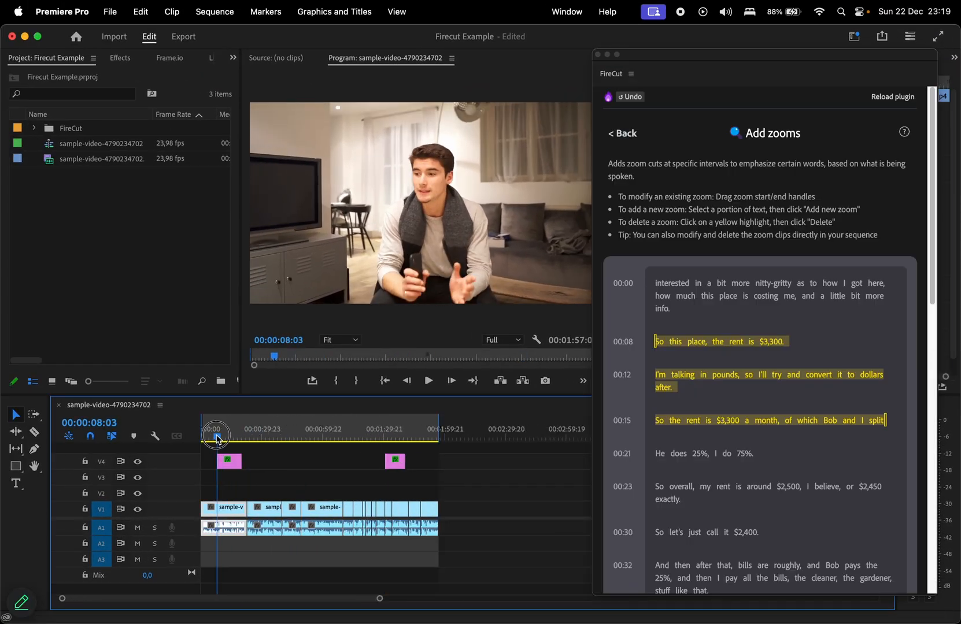
- Play back the sequence to preview the new zooms
click(428, 381)
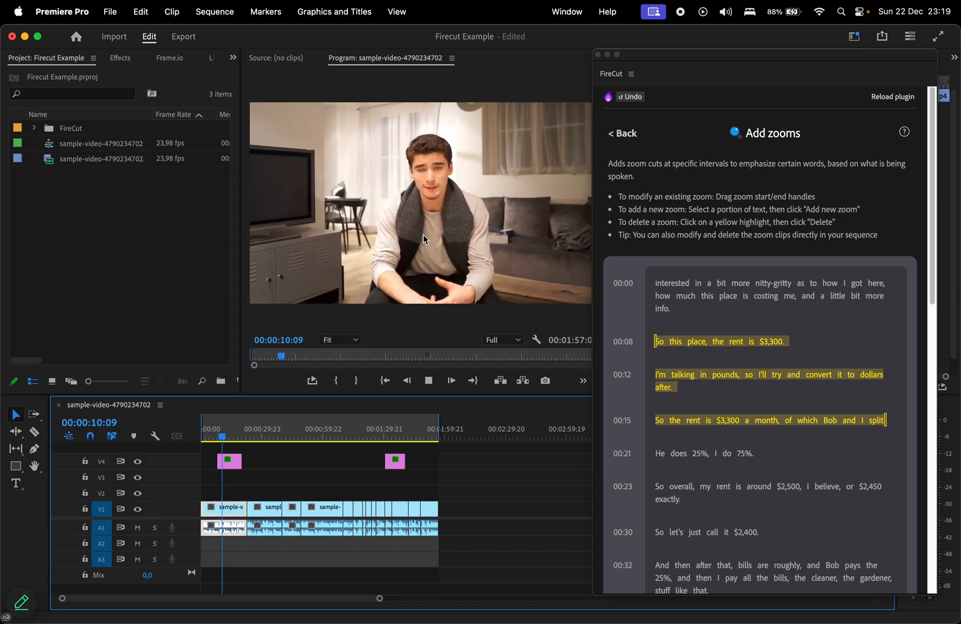
click(387, 437)
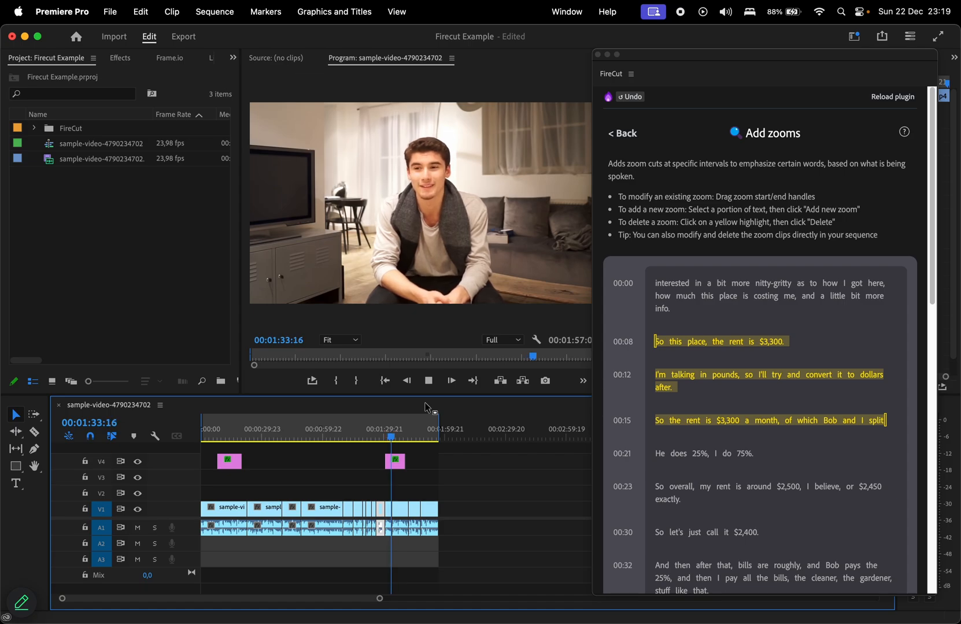
click(429, 381)
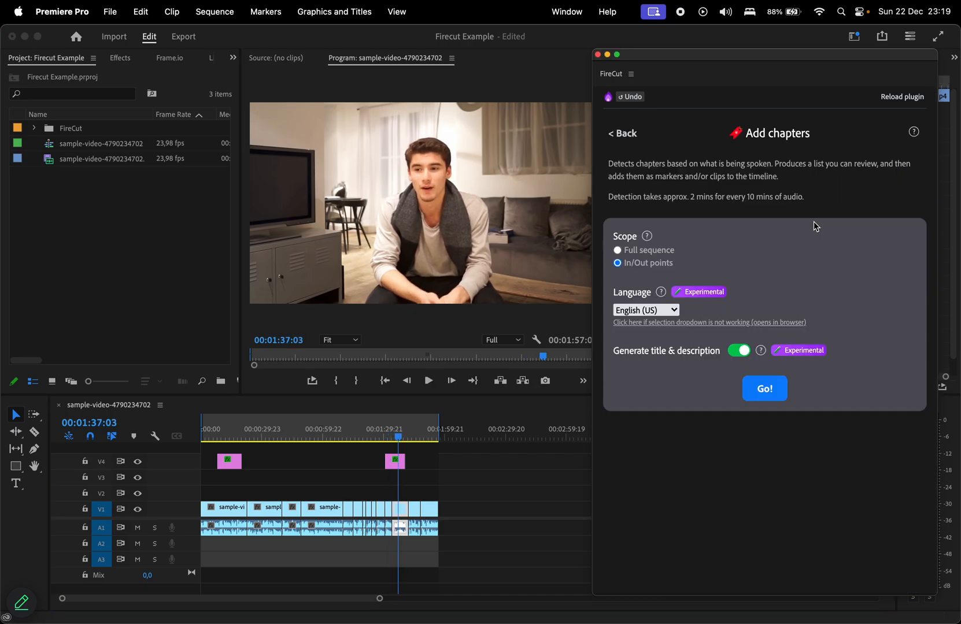
- Detect chapters across the full sequence and add an extra chapter row
click(617, 251)
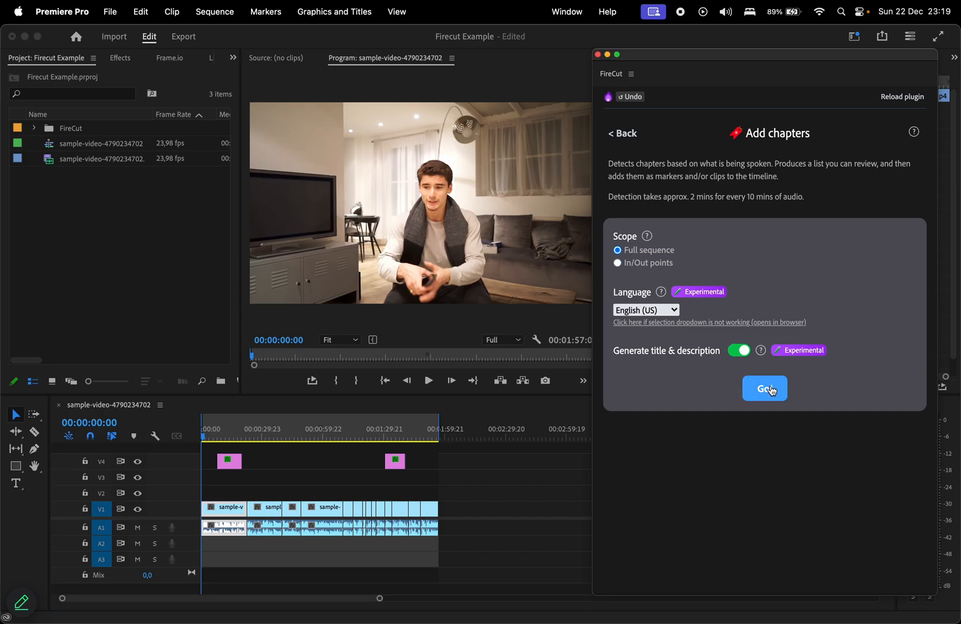
click(764, 389)
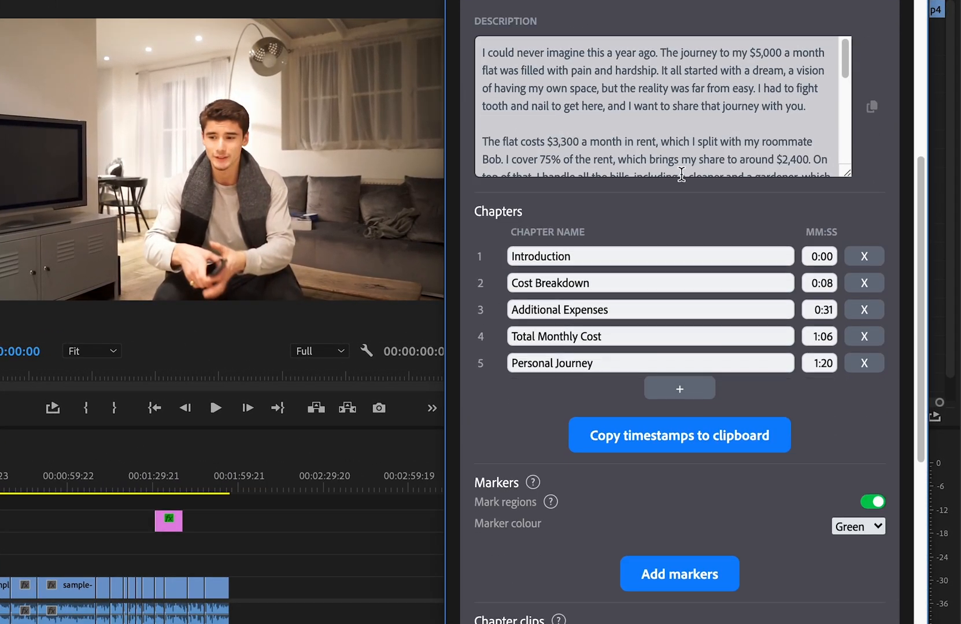
click(679, 389)
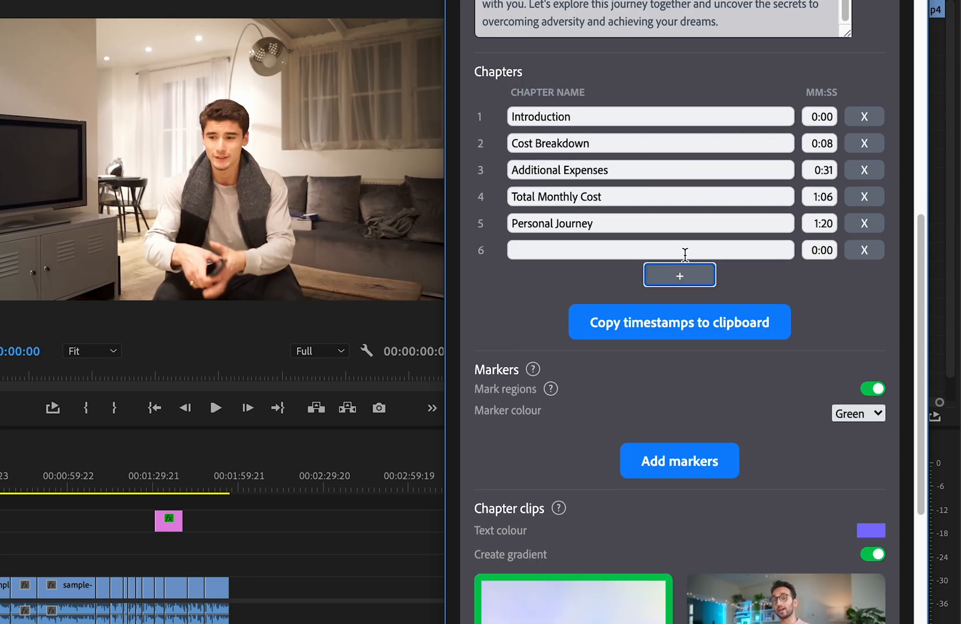
scroll(down, 3)
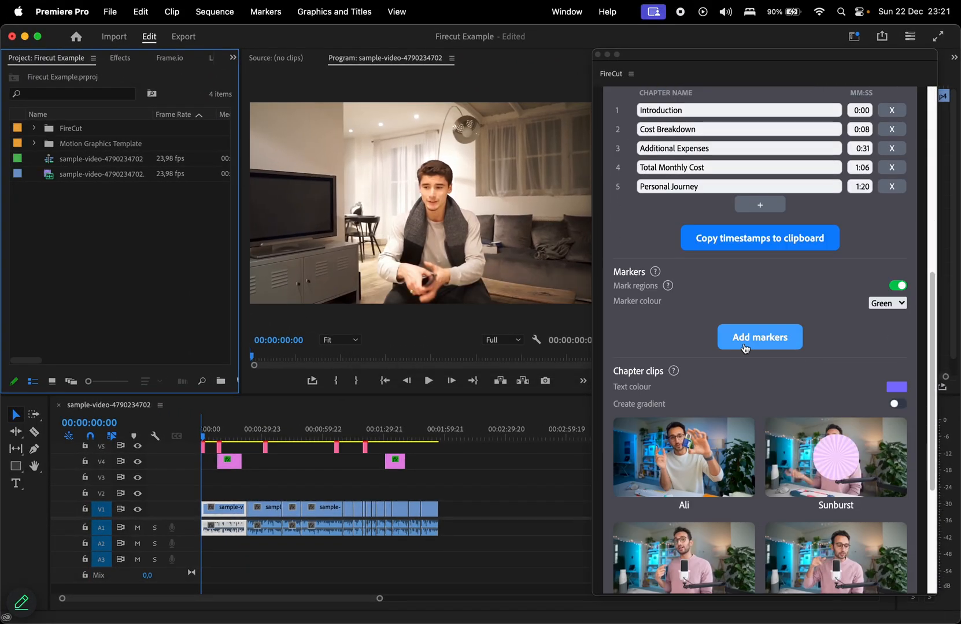
- Place the five chapters as markers with title cards, preview them, and go back
click(759, 337)
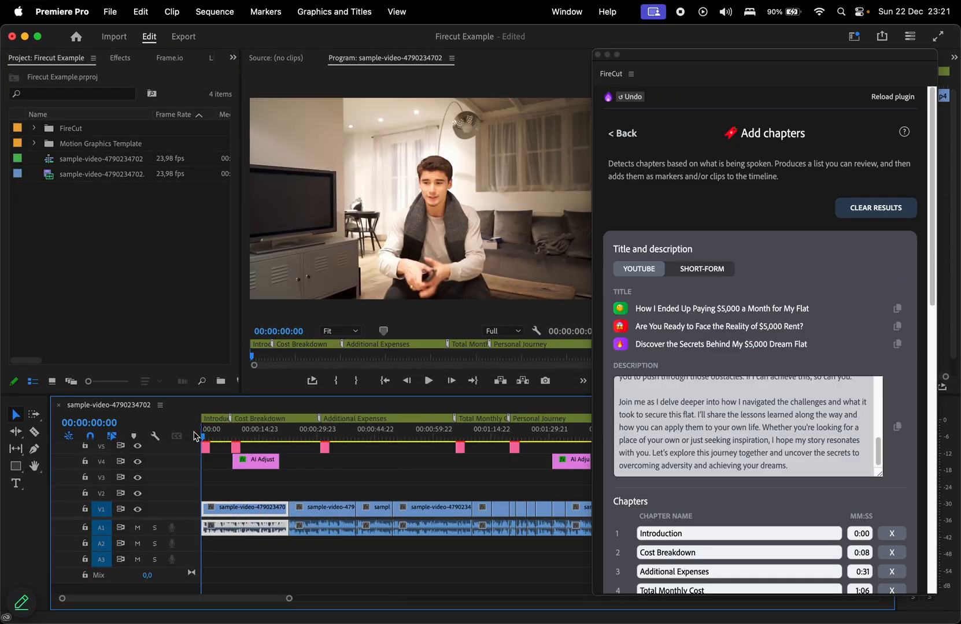
click(429, 381)
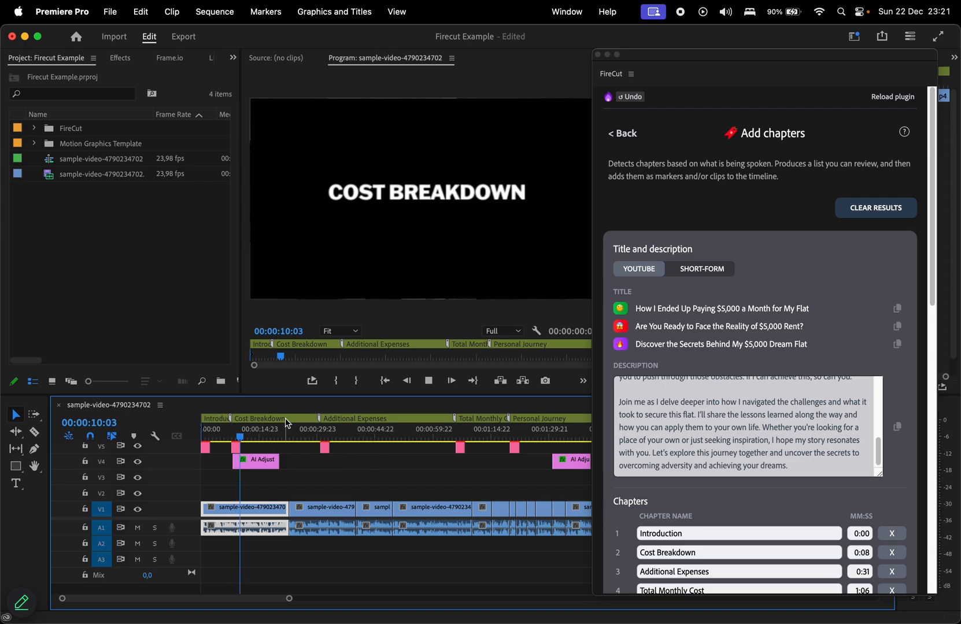
click(623, 133)
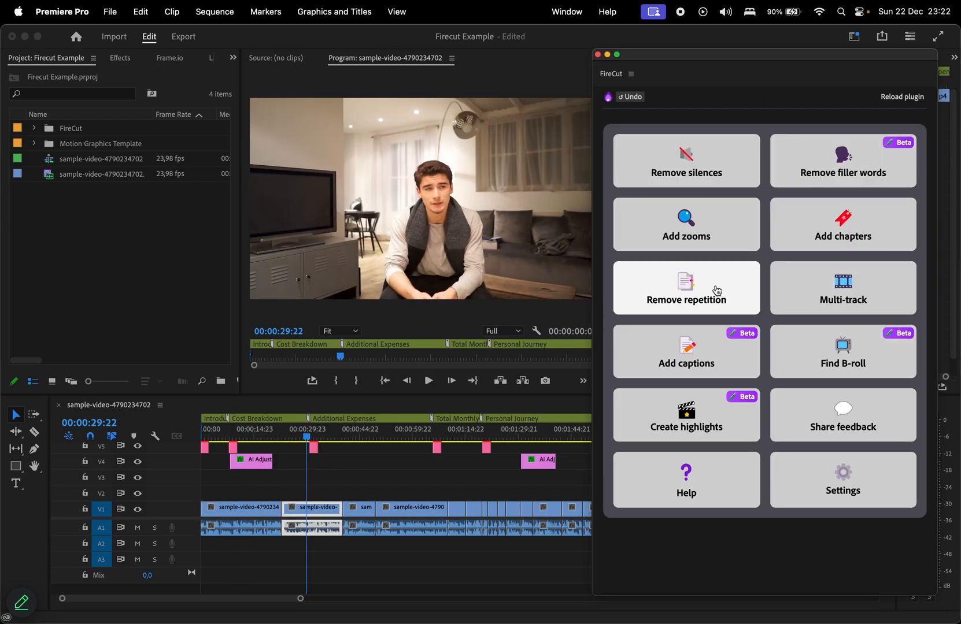
- Detect repeated phrases with Remove repetition and preview takes to choose the best one
click(686, 288)
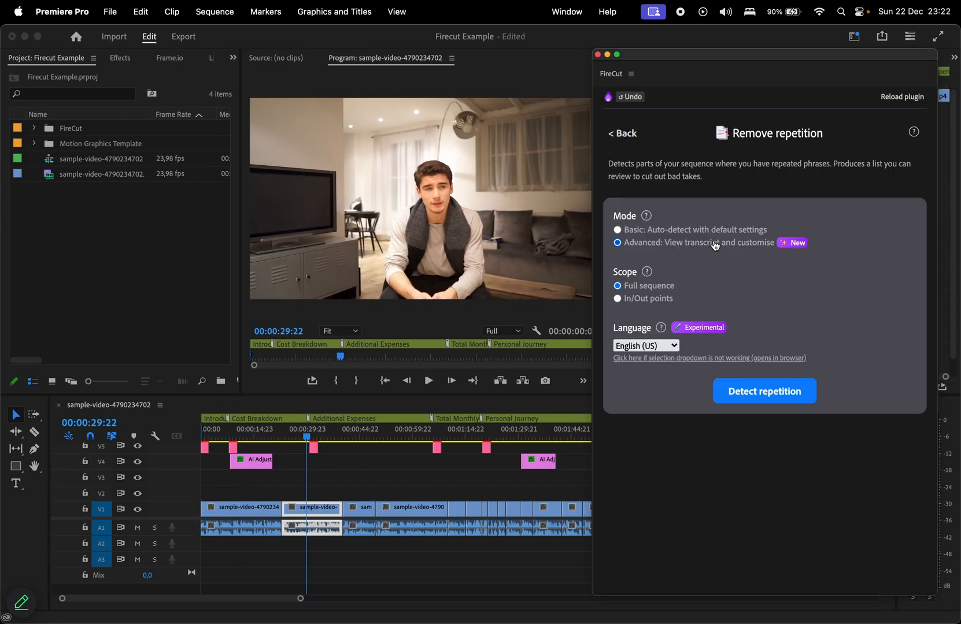
mouse_move(741, 375)
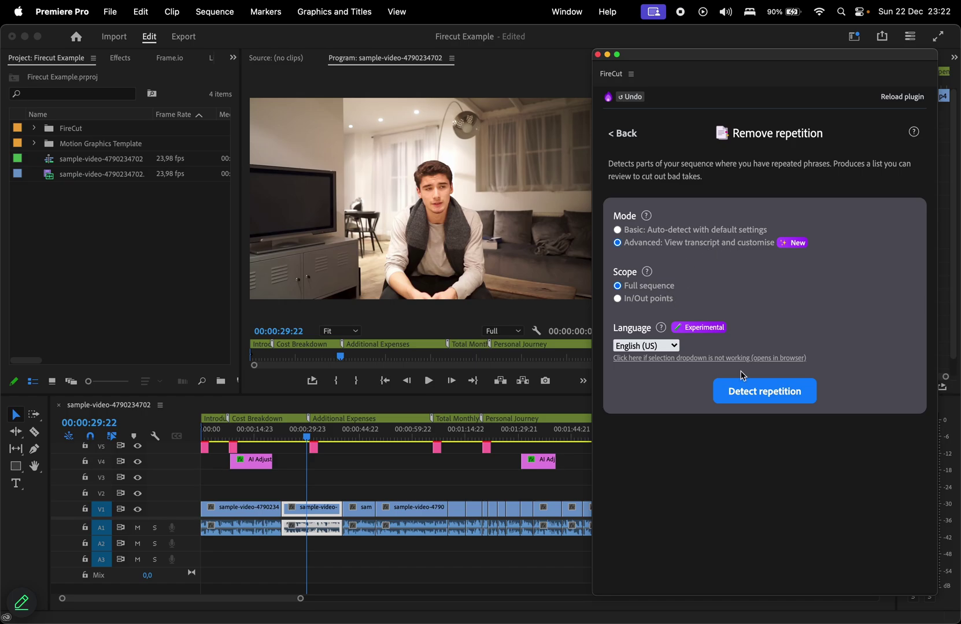
click(764, 392)
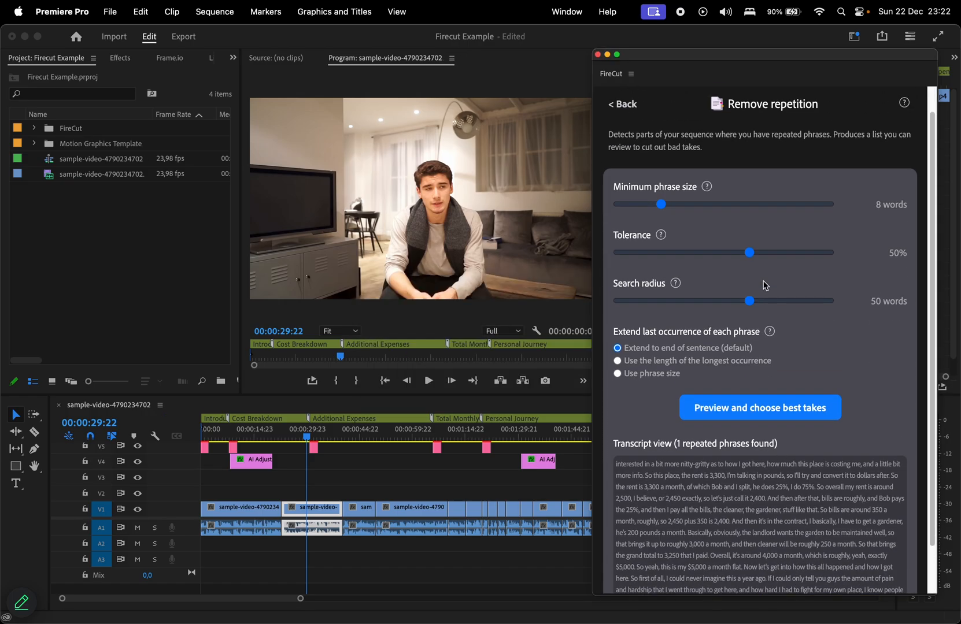
click(759, 408)
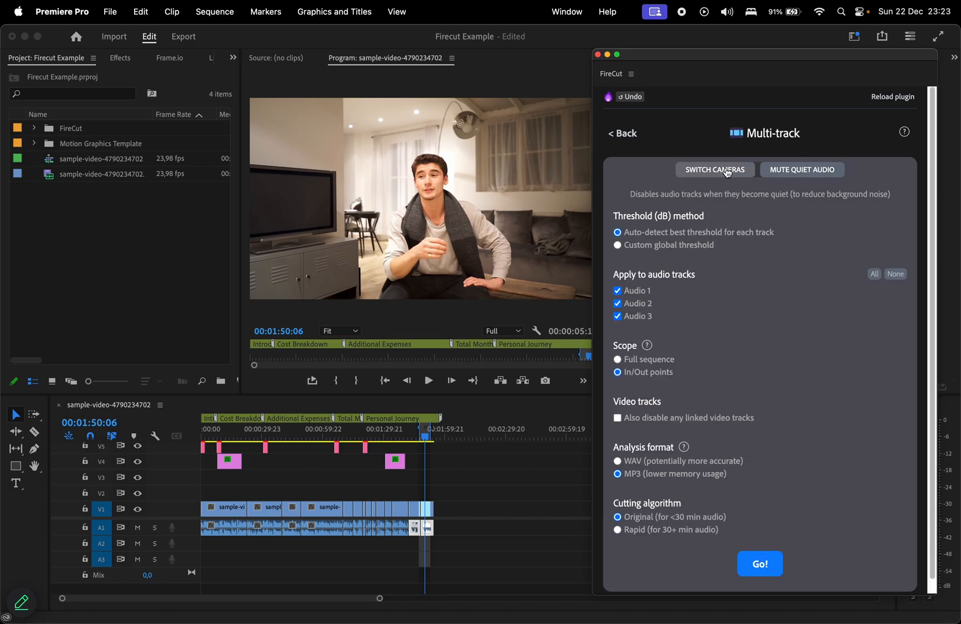
- Leave the Multi-track Mute quiet audio settings for FireCut's main tool list
click(622, 133)
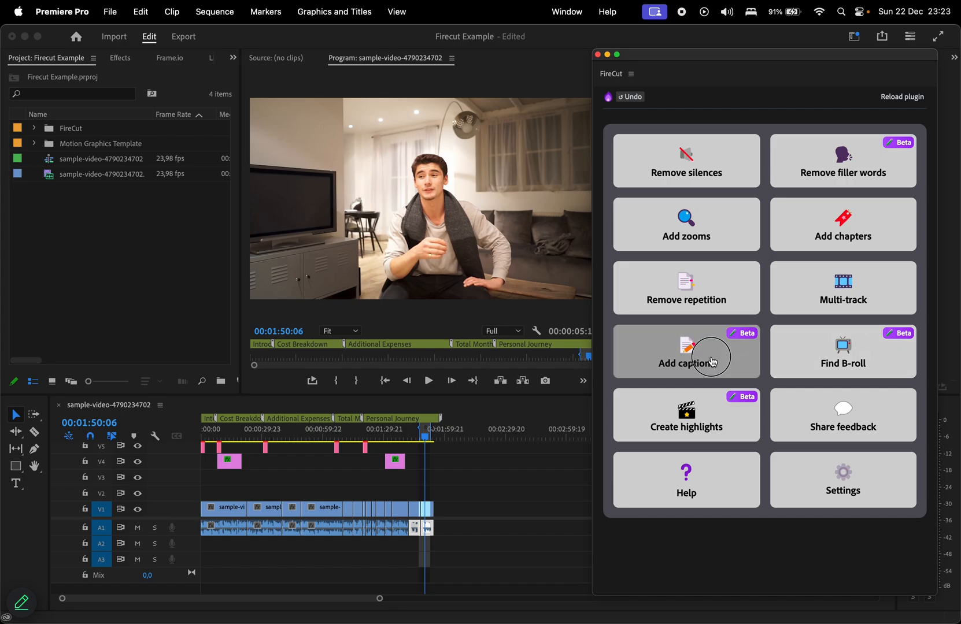
- Caption the full sequence with FireCut and open the caption styling options
click(686, 363)
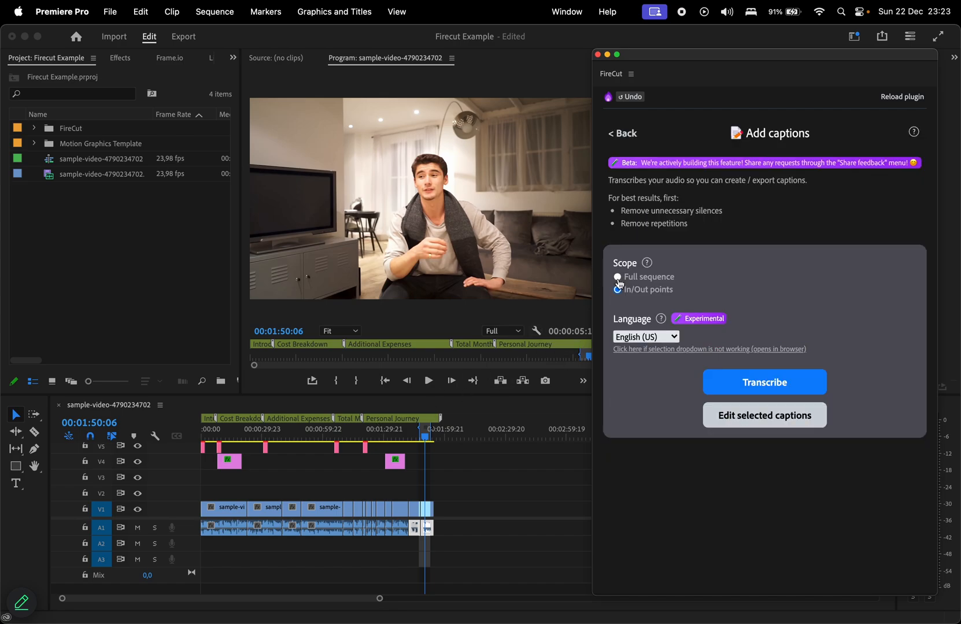
click(617, 277)
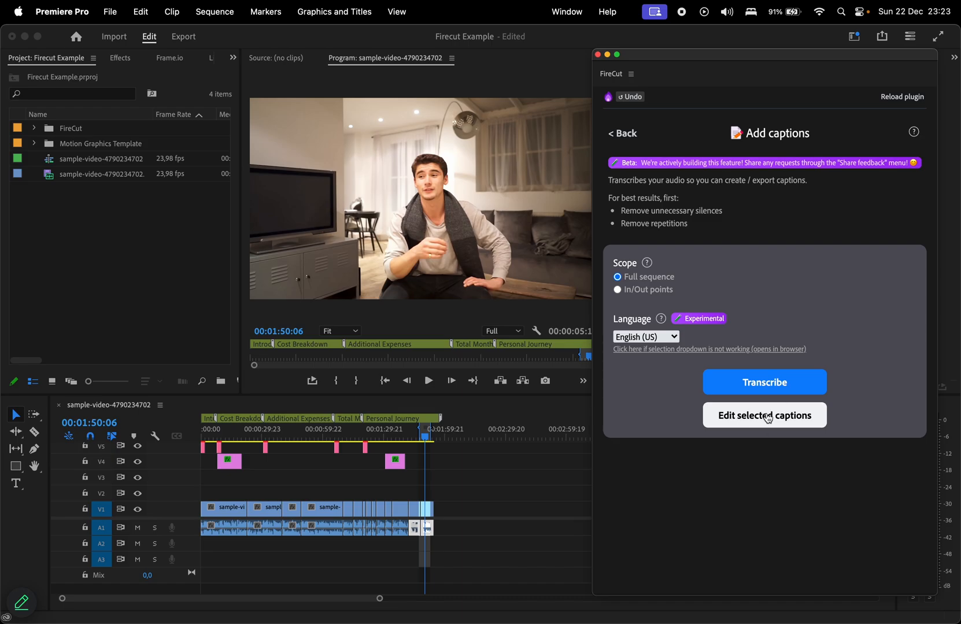
click(764, 382)
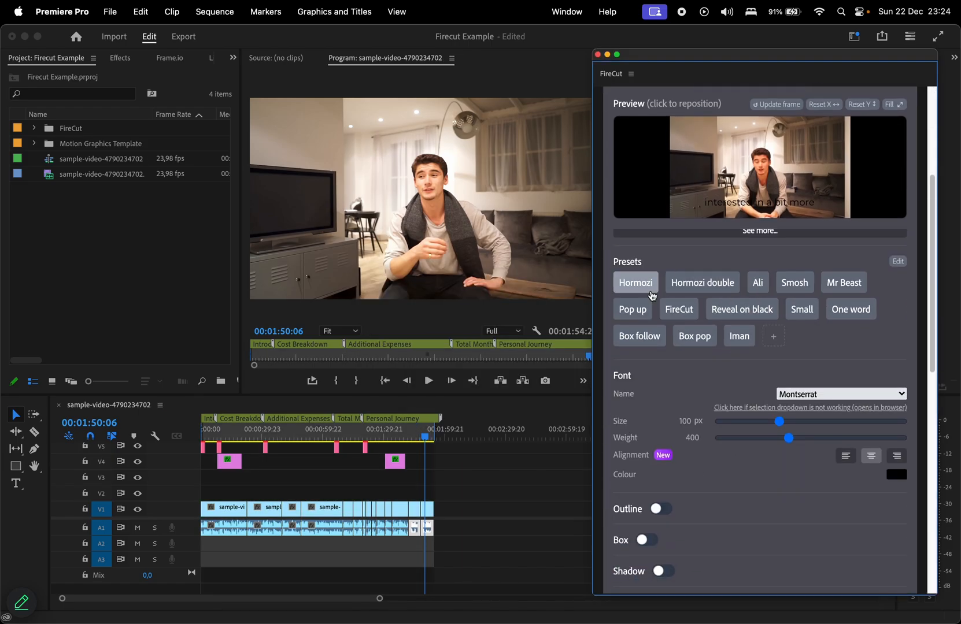
- Try Hormozi double, Reveal on black and Box pop, ending on outlined white Komika
click(702, 282)
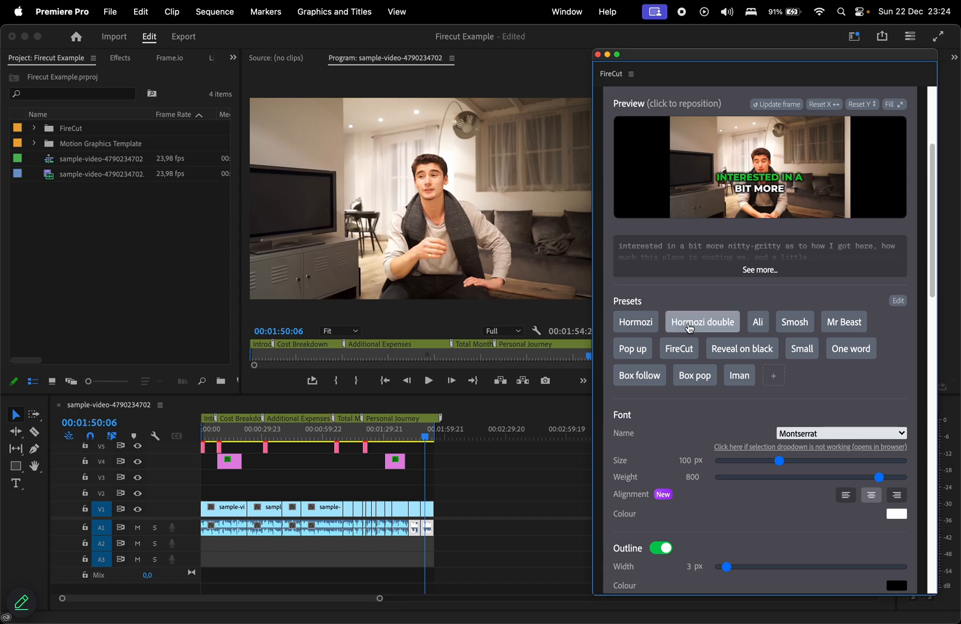
click(843, 322)
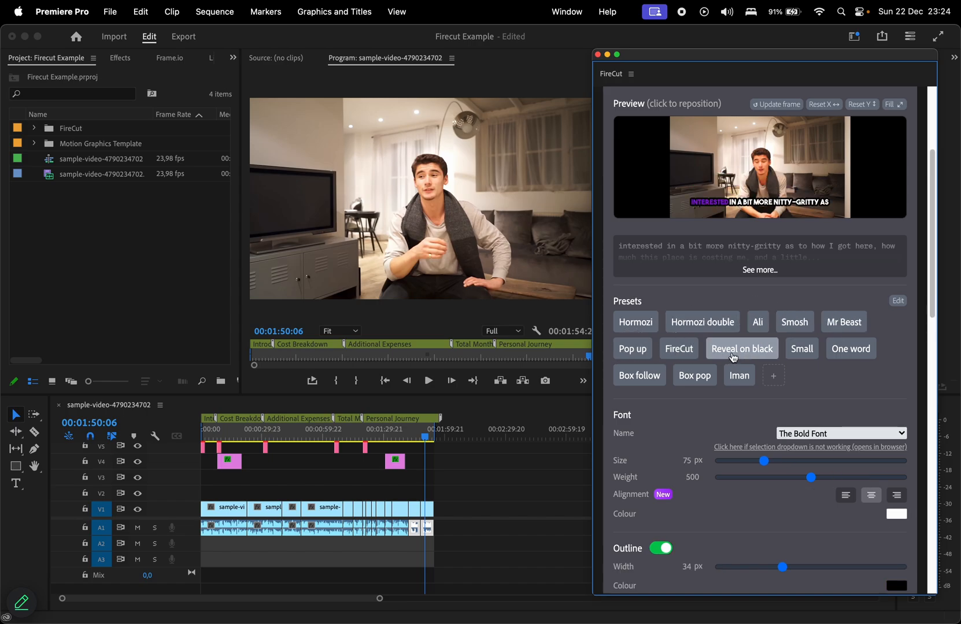
click(694, 375)
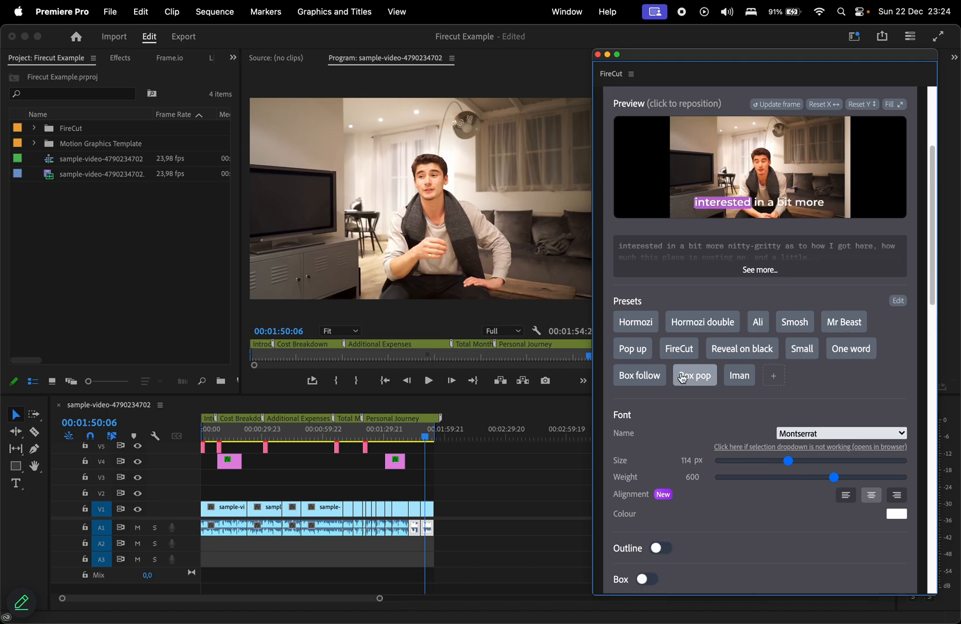
click(694, 375)
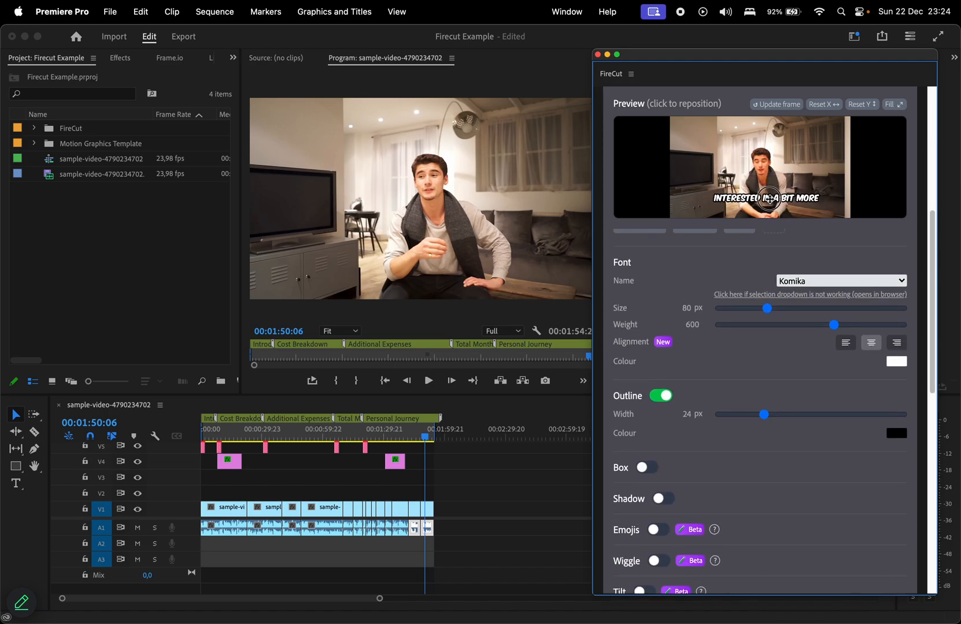
- Reposition the caption and add wiggling uppercase Komika captions with emojis to the sequence
drag(767, 309, 763, 300)
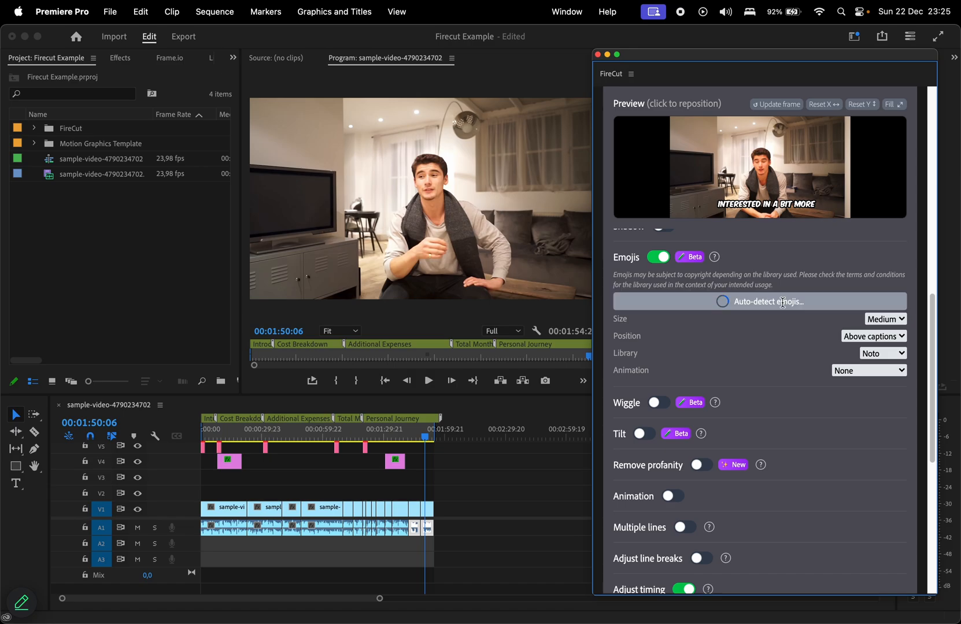
click(759, 302)
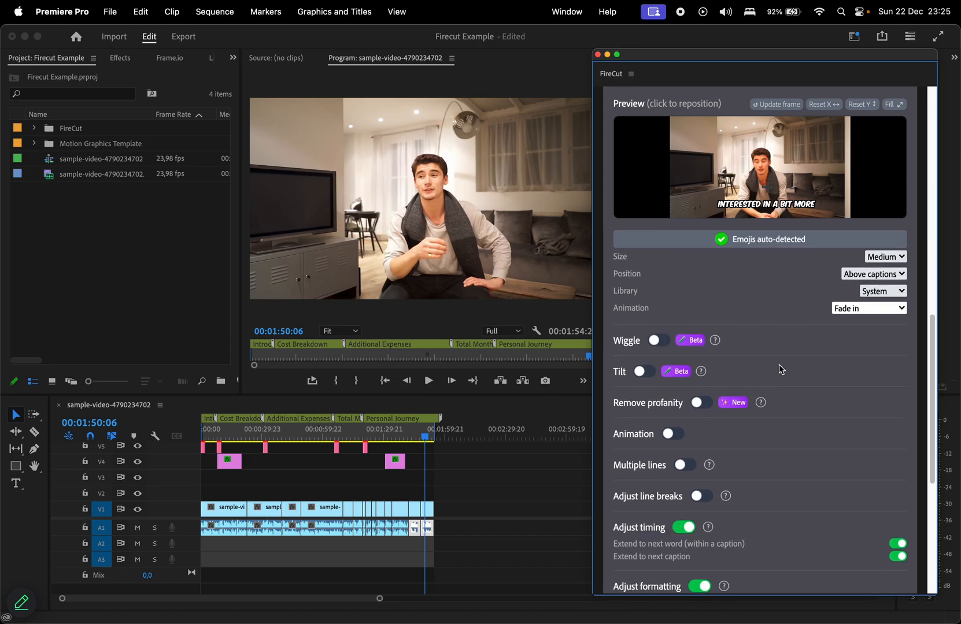
click(653, 340)
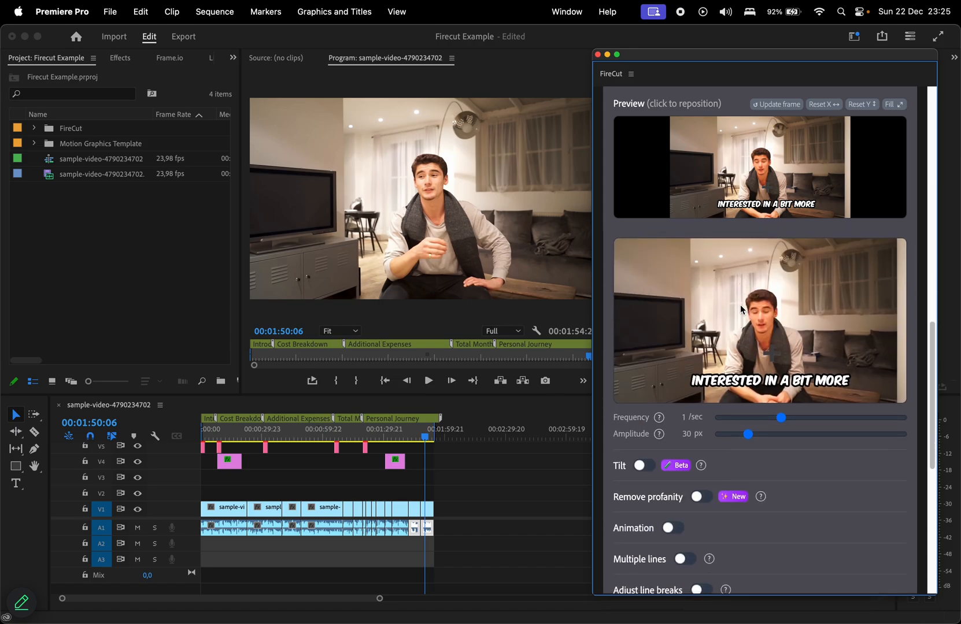
scroll(down, 3)
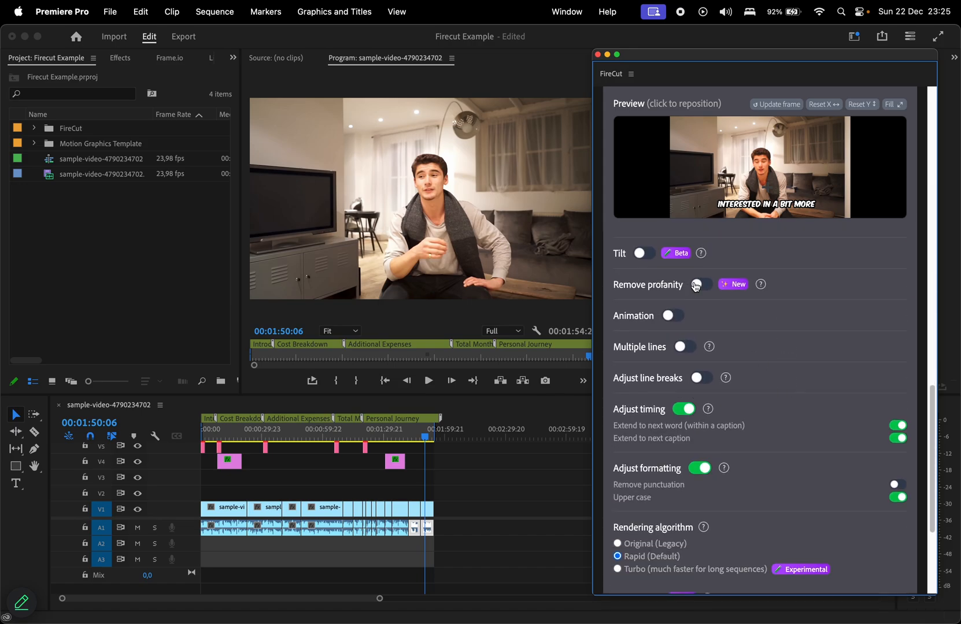
scroll(down, 3)
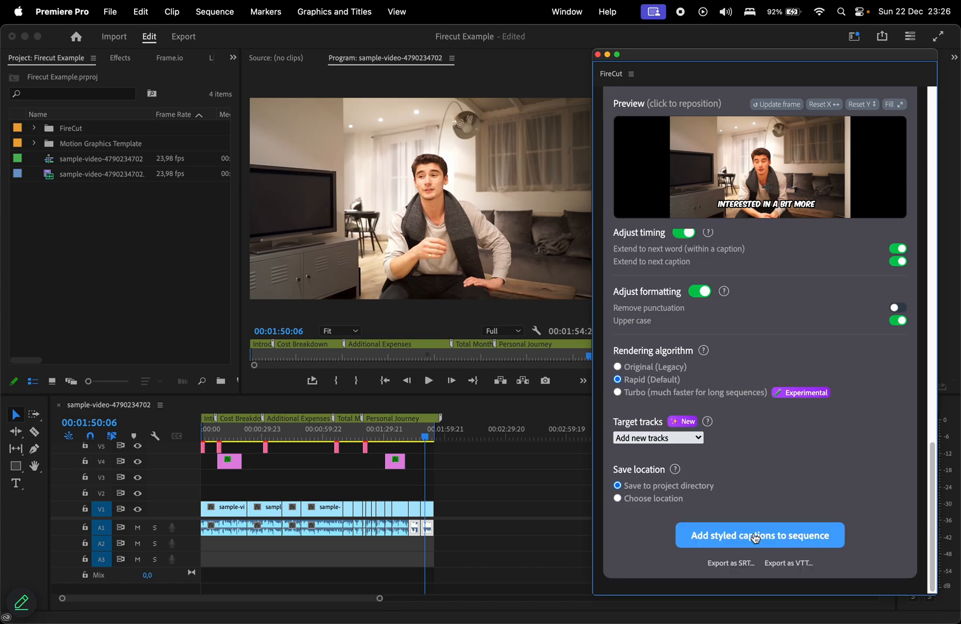
click(758, 535)
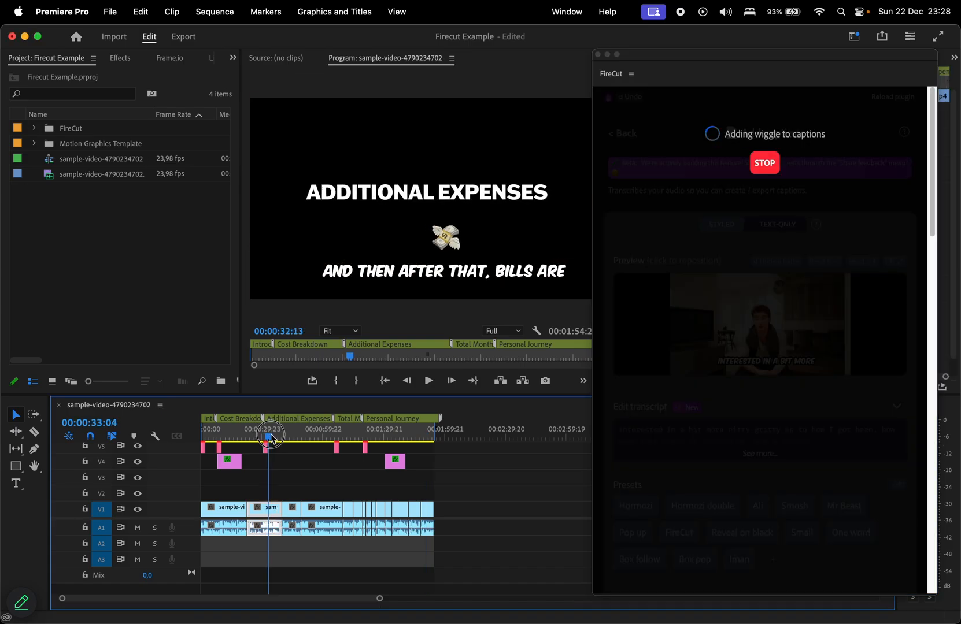
- Play through the sequence to check the new captions, then return to FireCut's tools
click(258, 436)
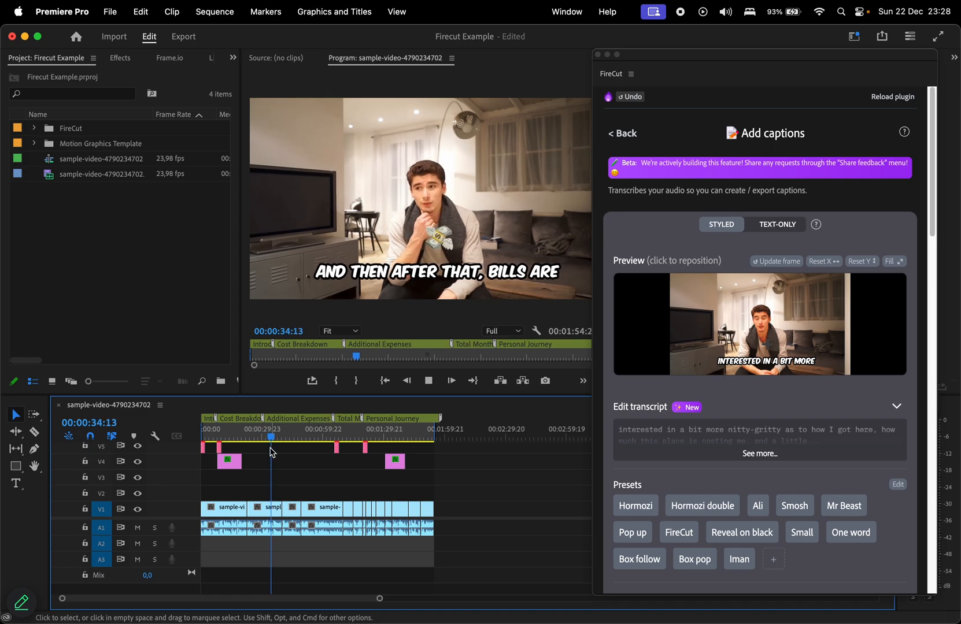
click(308, 436)
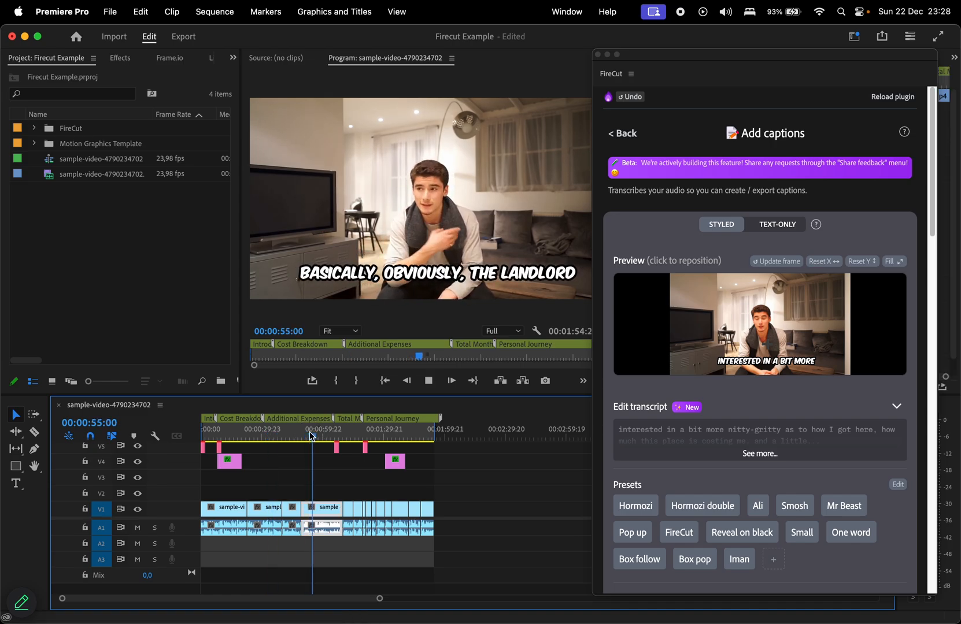
click(622, 133)
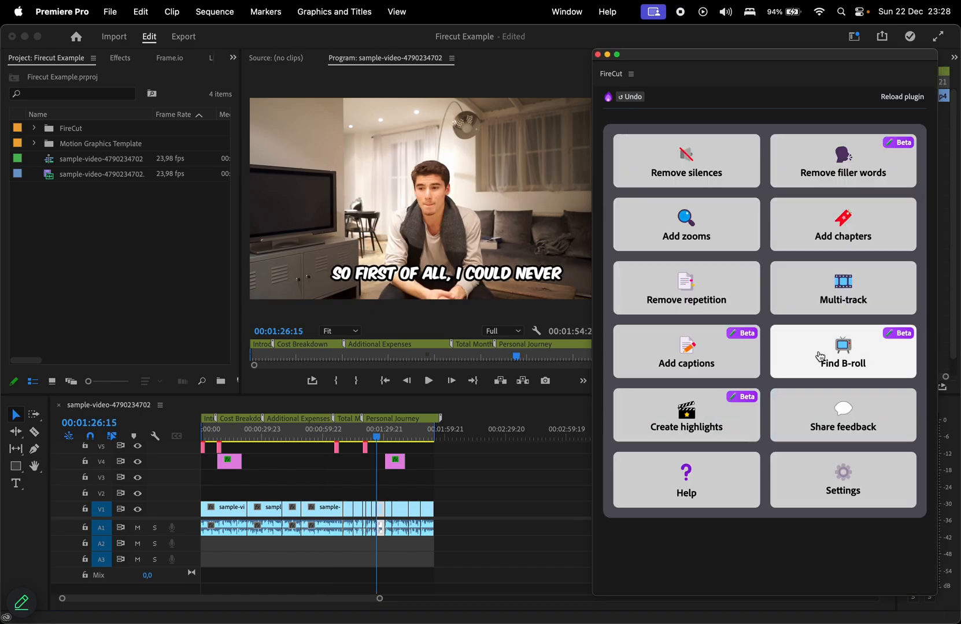
click(842, 351)
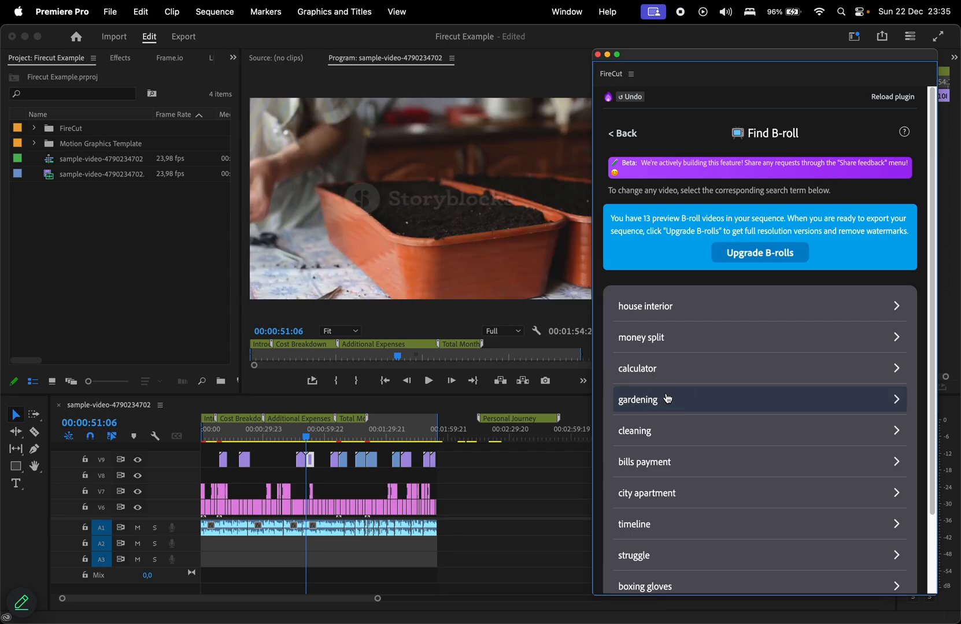
- Replace the gardening B-roll with a different clip and upgrade the preview B-rolls
click(638, 399)
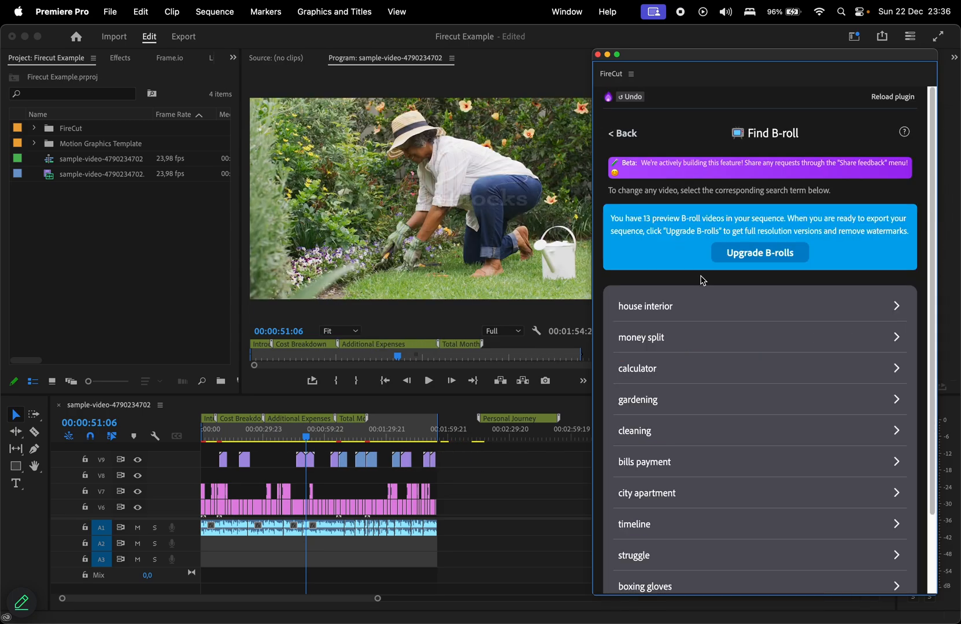
click(759, 253)
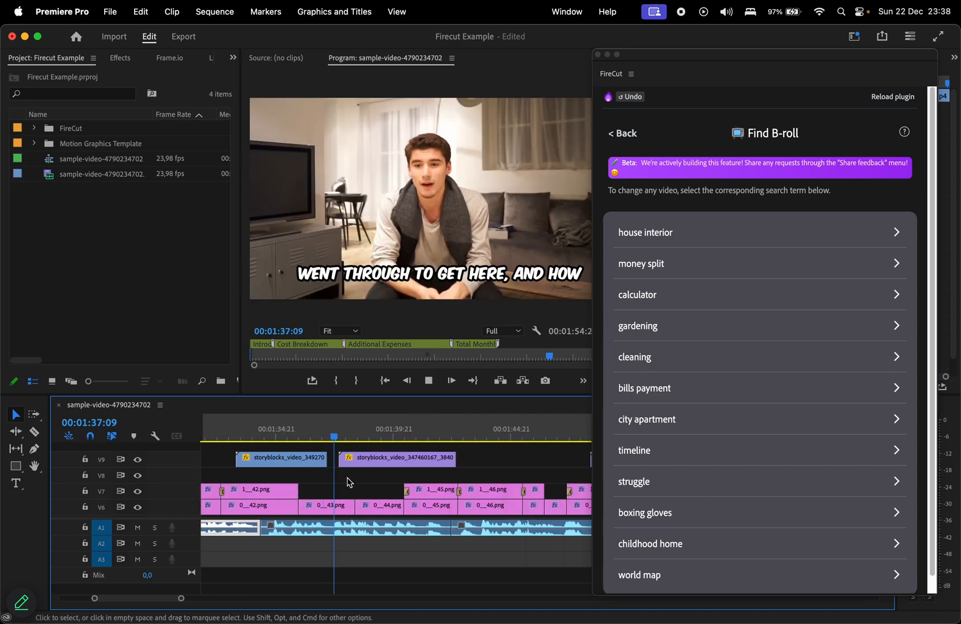
- Play the sequence to review the inserted boxing B-roll footage
click(382, 436)
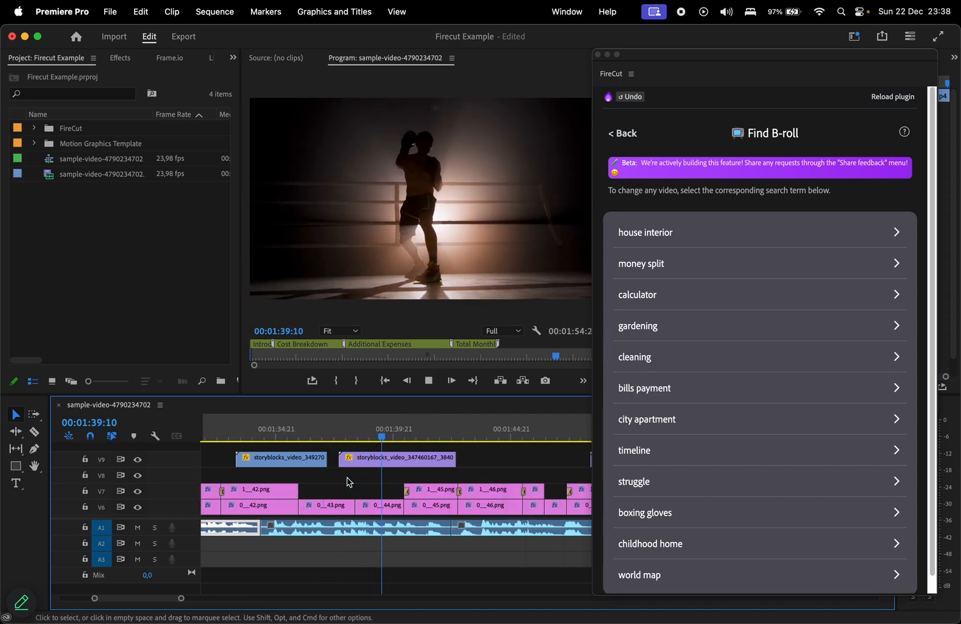
click(428, 381)
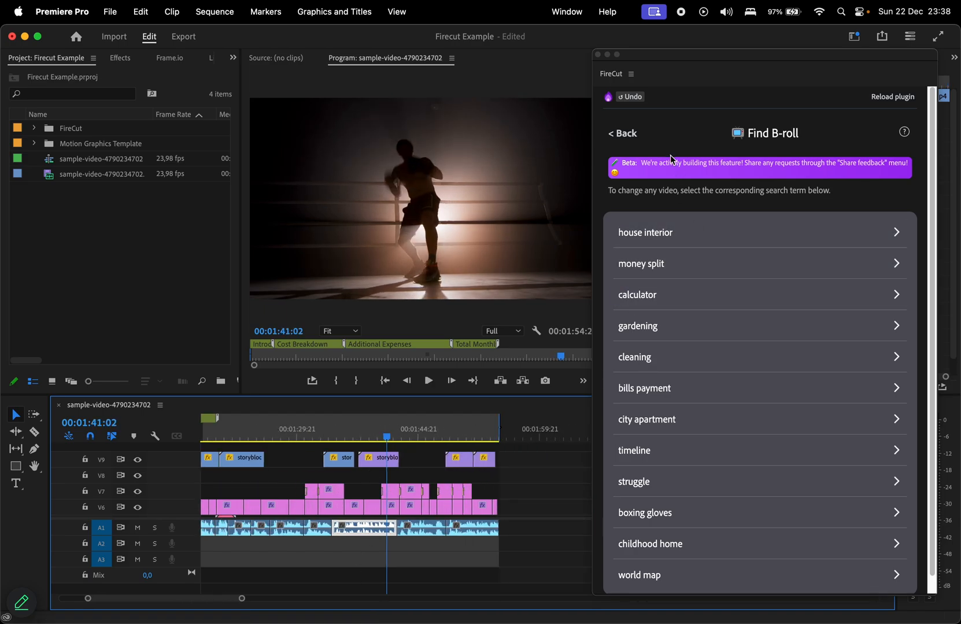
- Set the number of highlights and find the 50-second rent and bills highlight
click(622, 132)
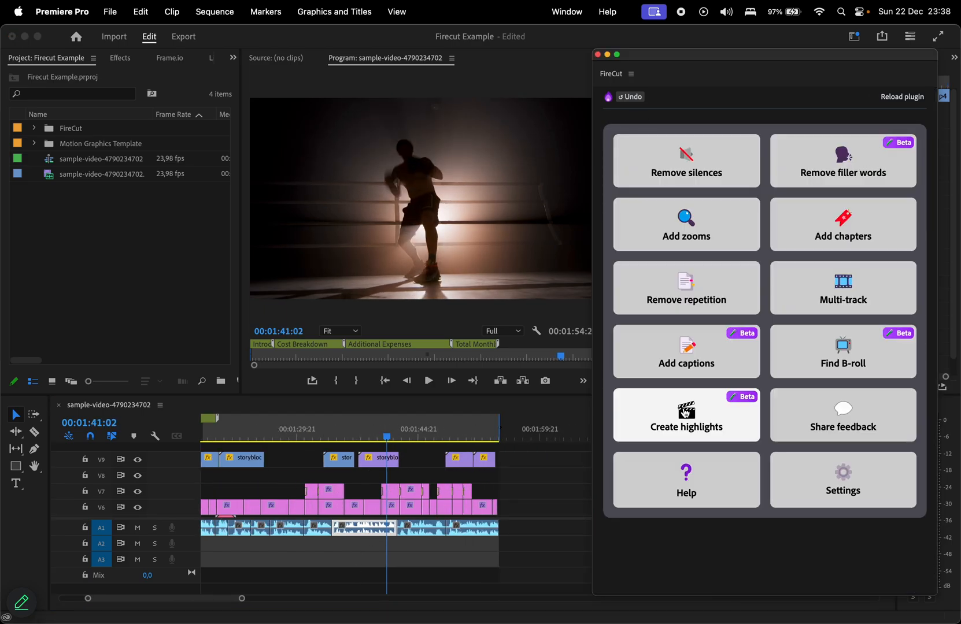
click(686, 415)
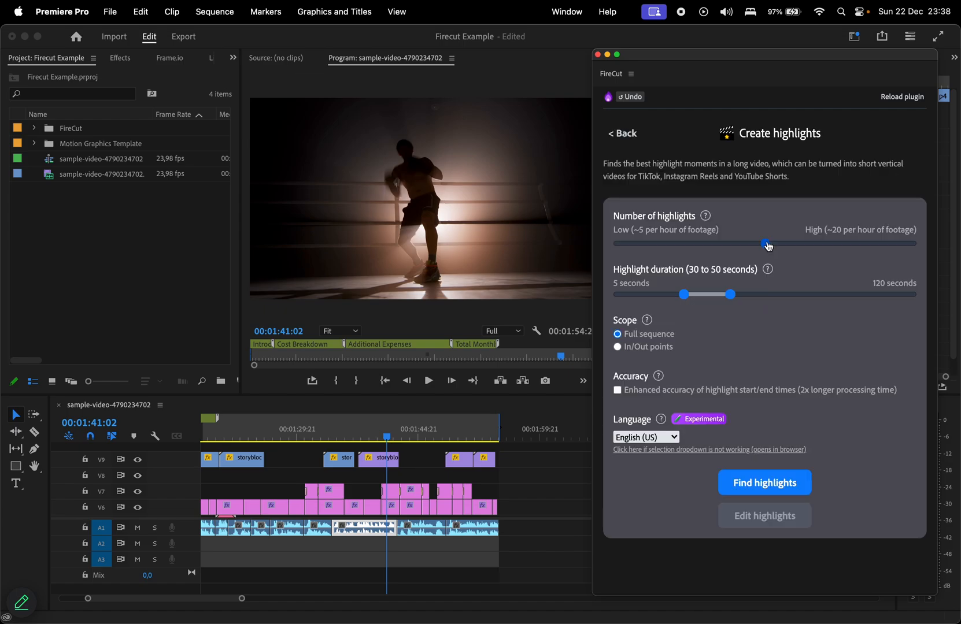
drag(768, 244, 765, 243)
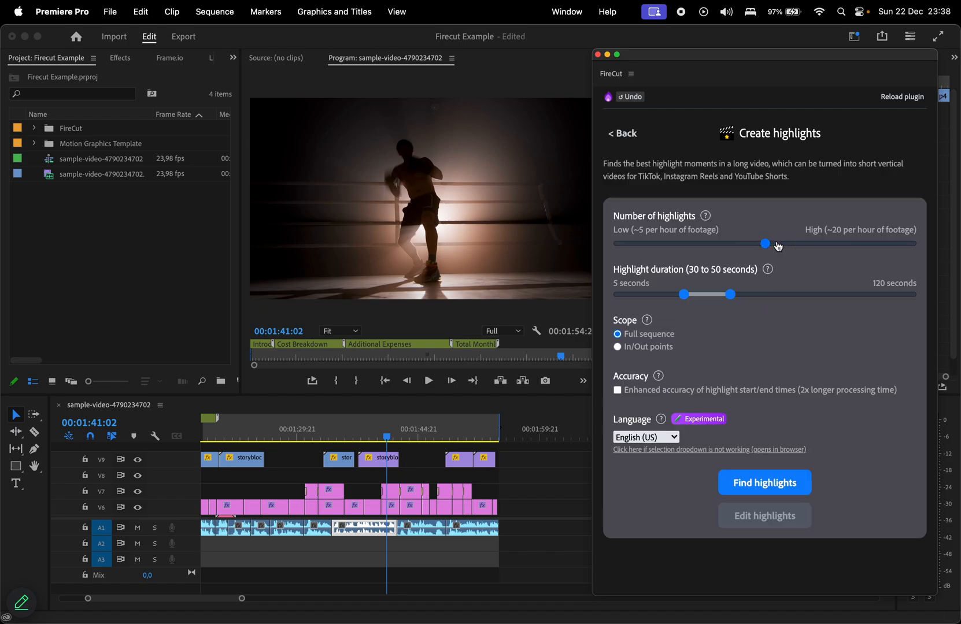
click(764, 483)
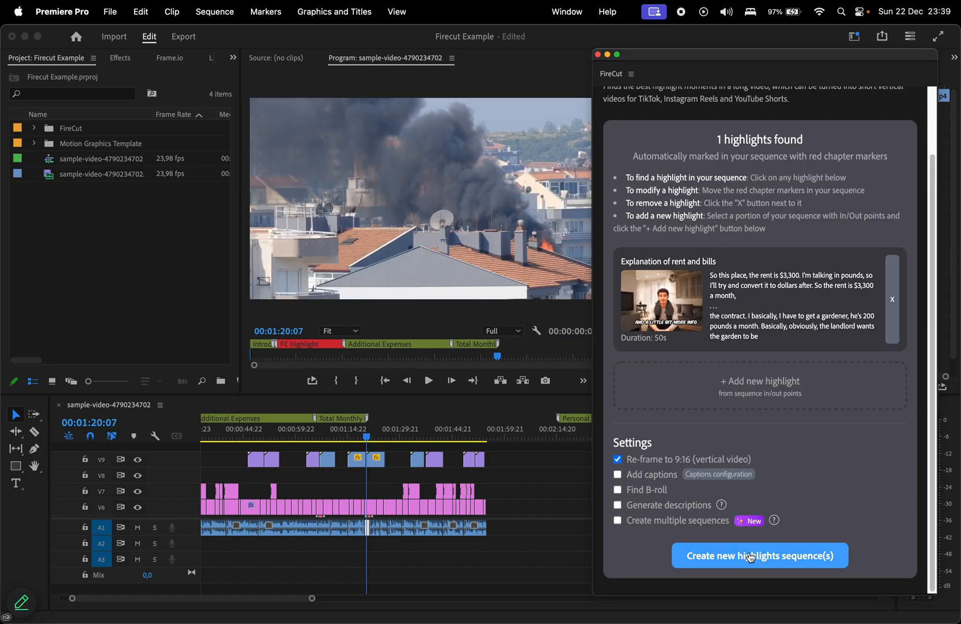
- Build the 9:16 highlights sequence from the rent explanation and play it back
click(759, 556)
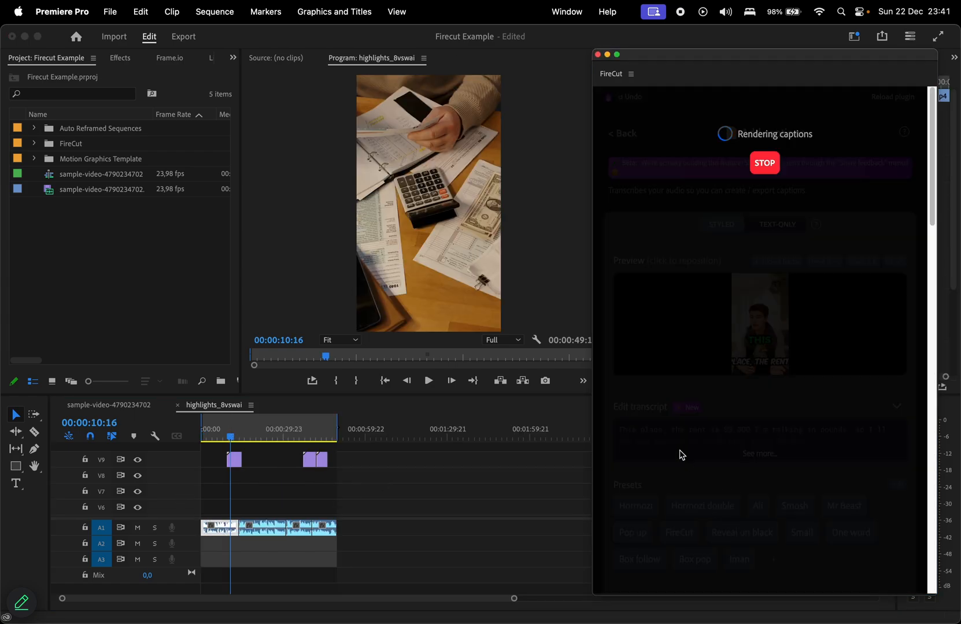
click(764, 163)
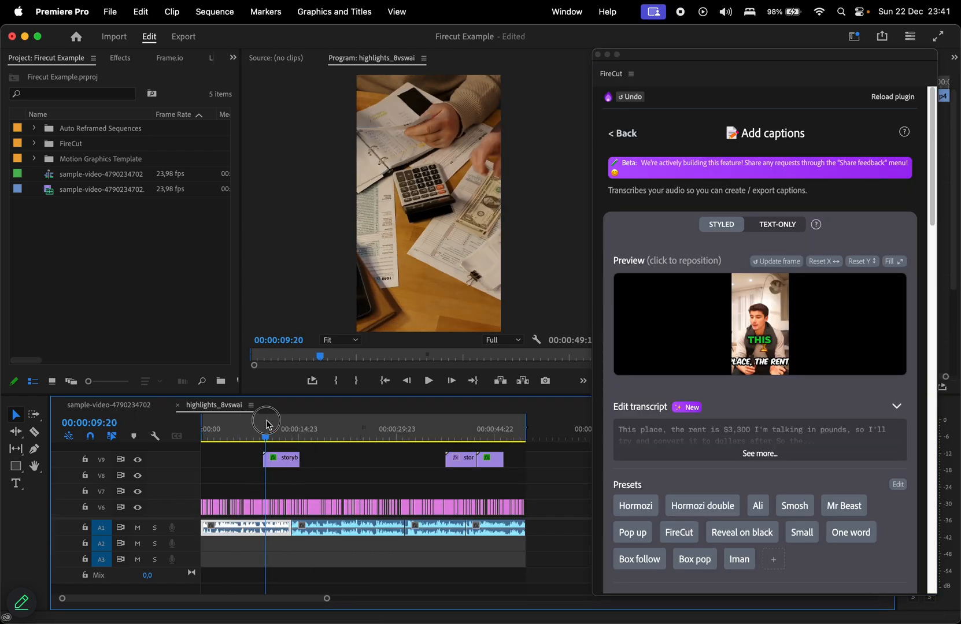
click(429, 381)
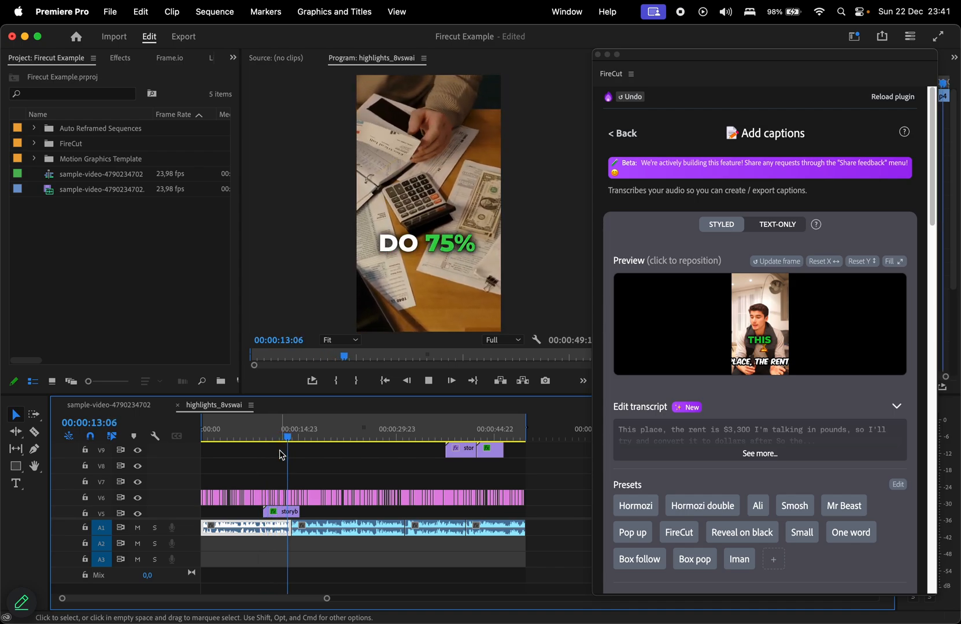
scroll(down, 3)
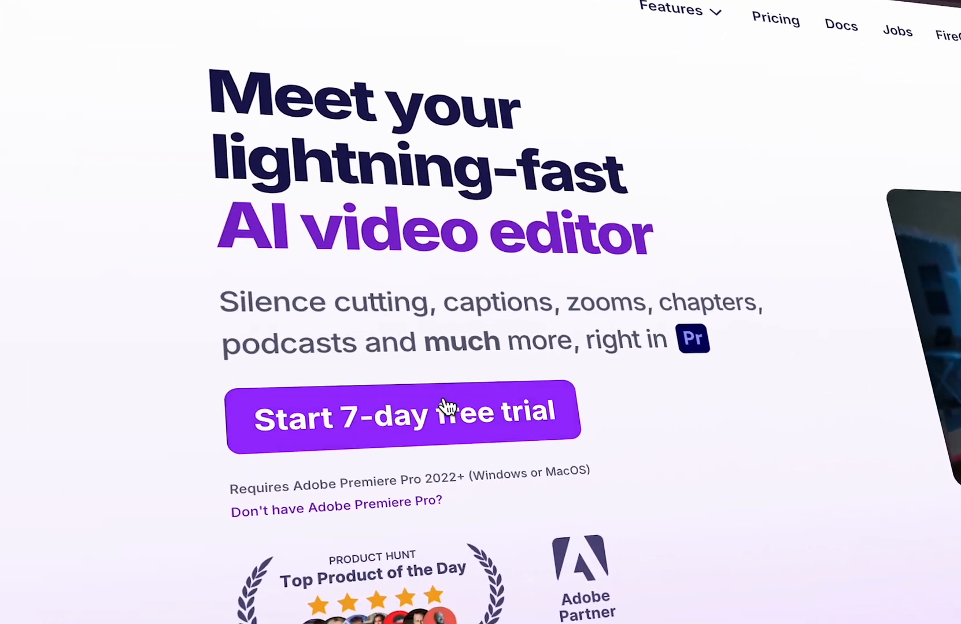
- Start the 7-day free trial signup and browse the Starter, Pro and Team plans
click(403, 416)
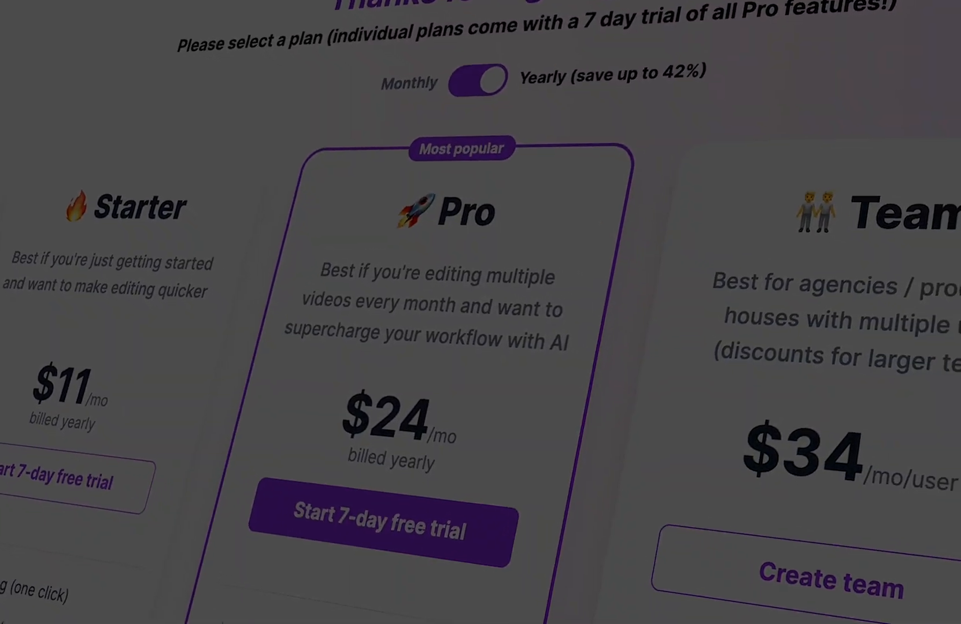
scroll(down, 3)
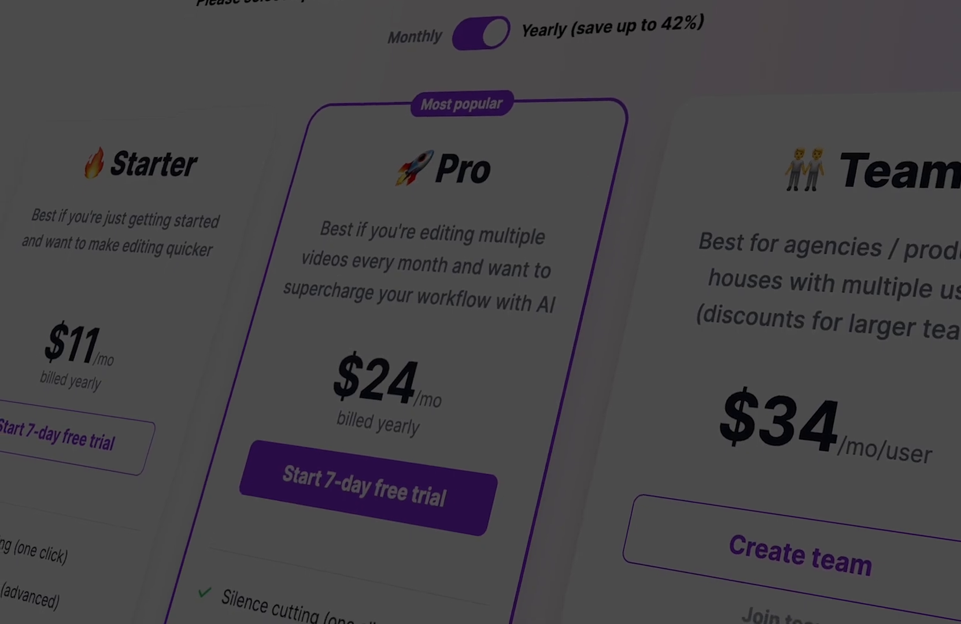